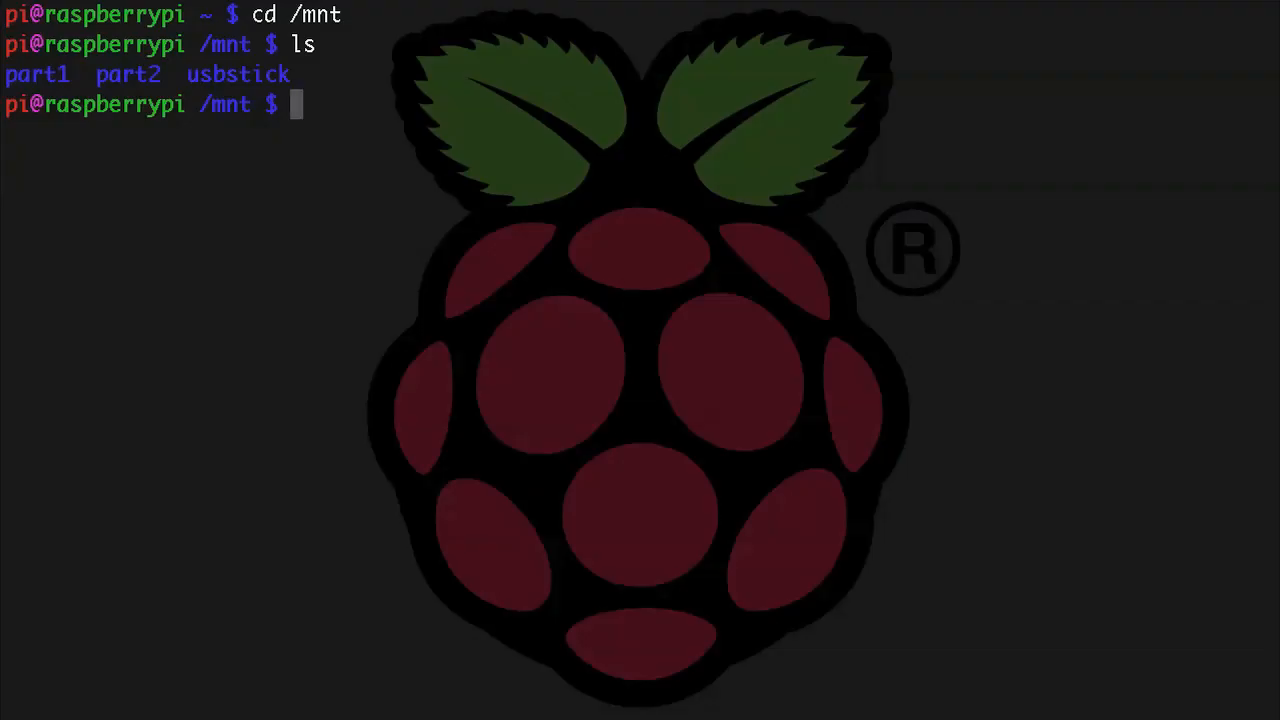
Step: Unmount USB partitions /dev/sda1 and /dev/sda2 after returning to the home directory
{"action": "type", "text": "cd ~"}
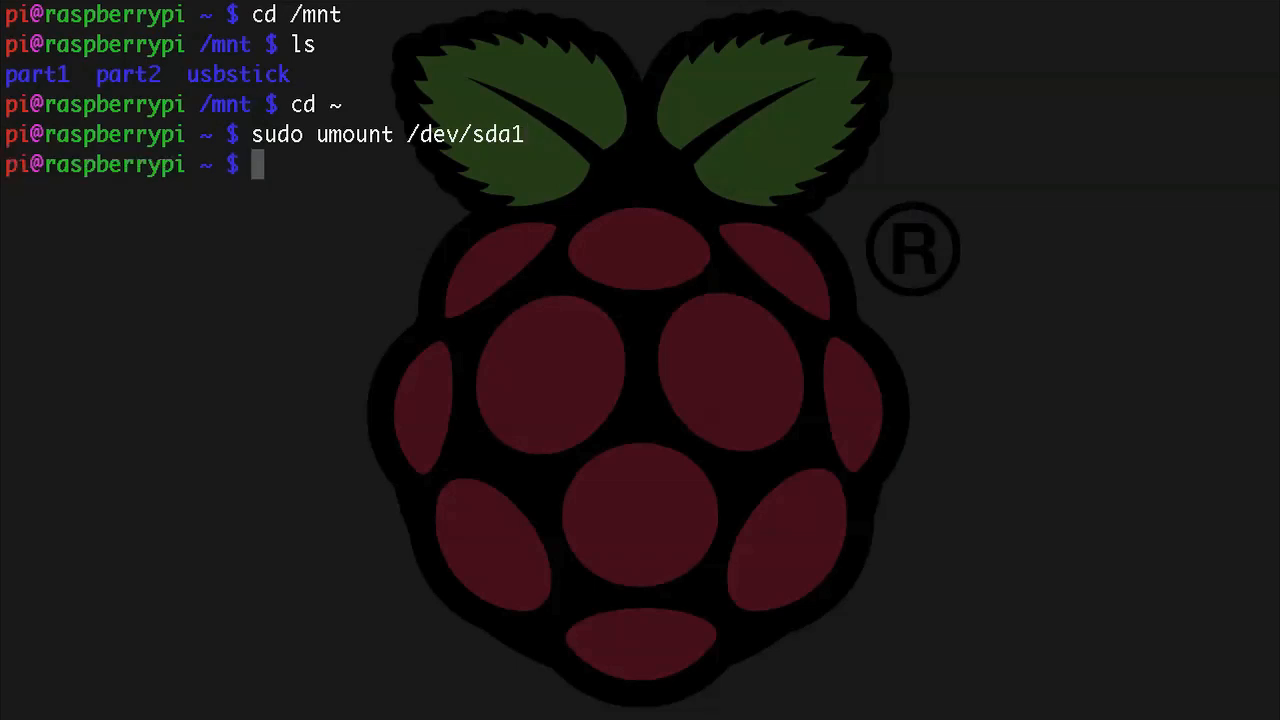
{"action": "type", "text": "sudo umount /dev/sda2"}
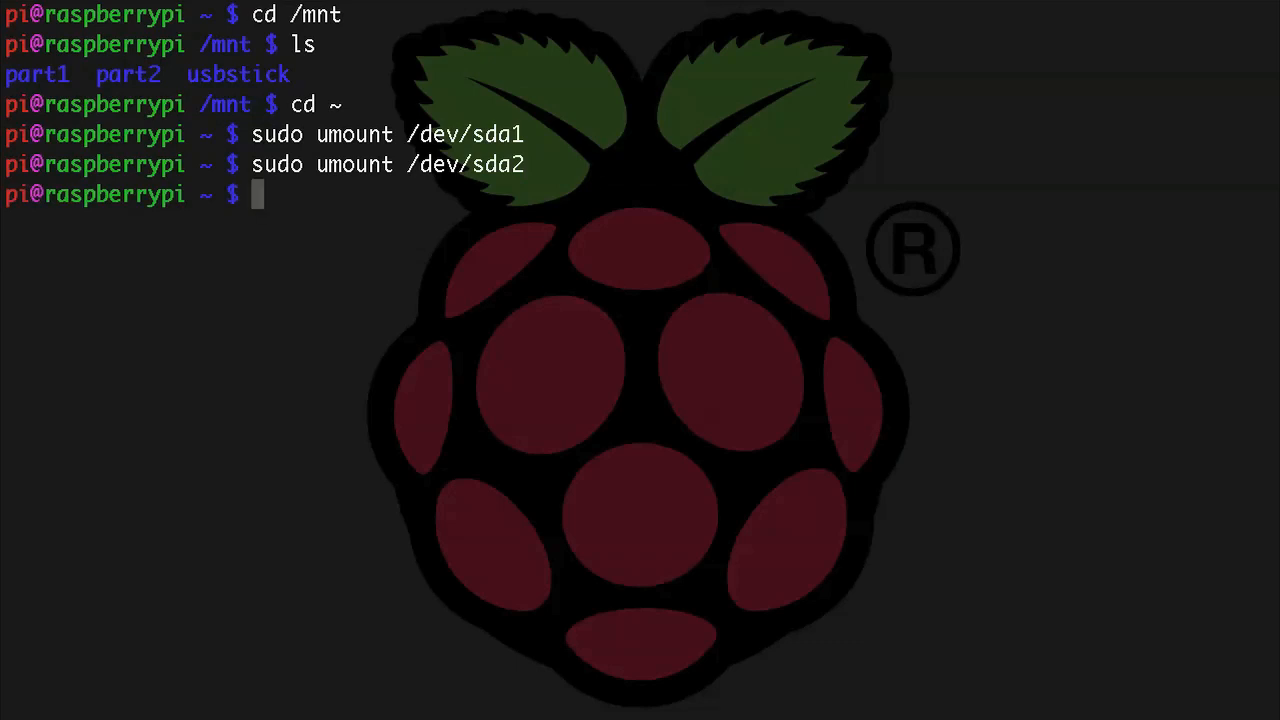
{"action": "type", "text": "sudo fid"}
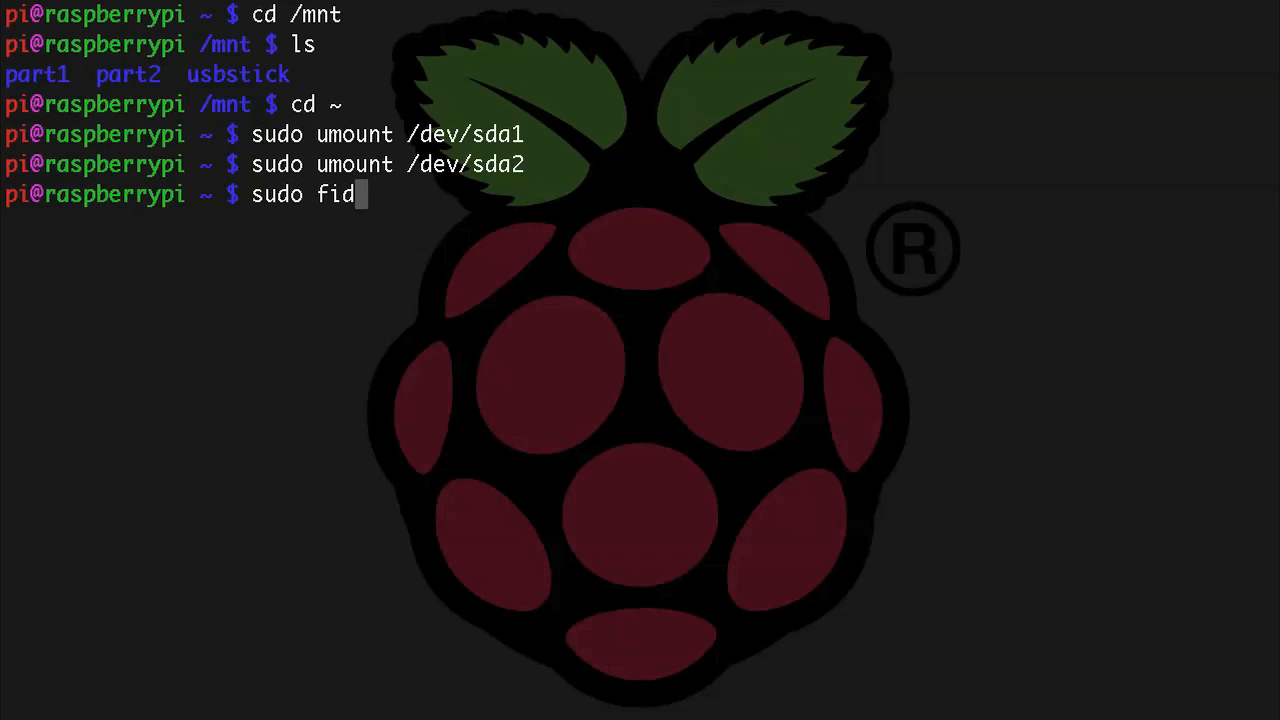
{"action": "type", "text": "sk /dev/"}
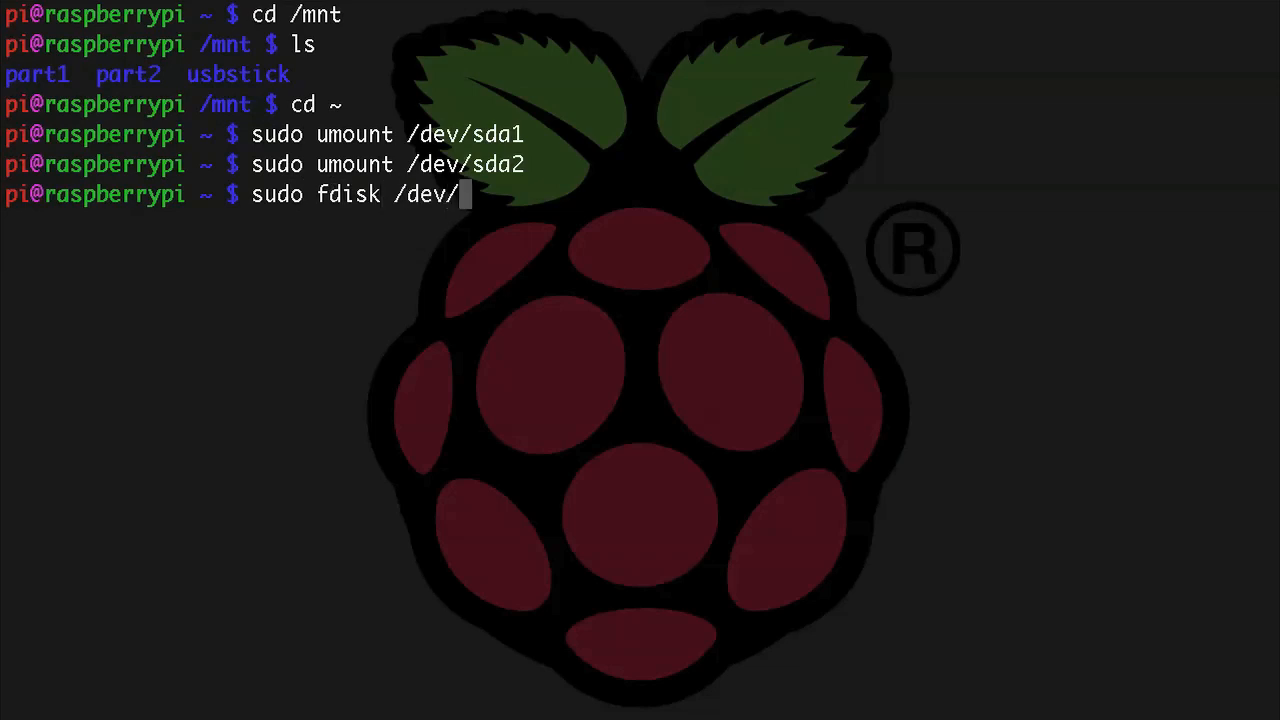
Step: Run sudo fdisk /dev/sda, delete partitions 2 and 1, and begin a new partition
{"action": "type", "text": "sda"}
{"action": "type", "text": "p"}
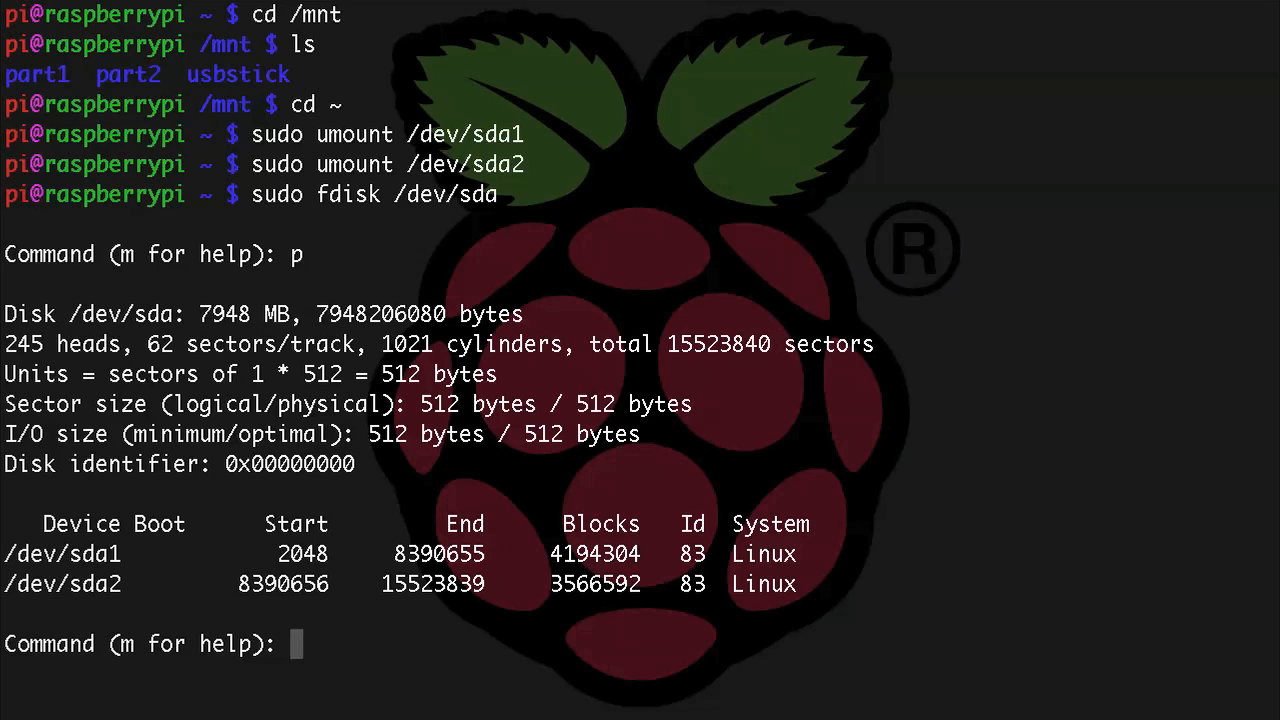
{"action": "type", "text": "d"}
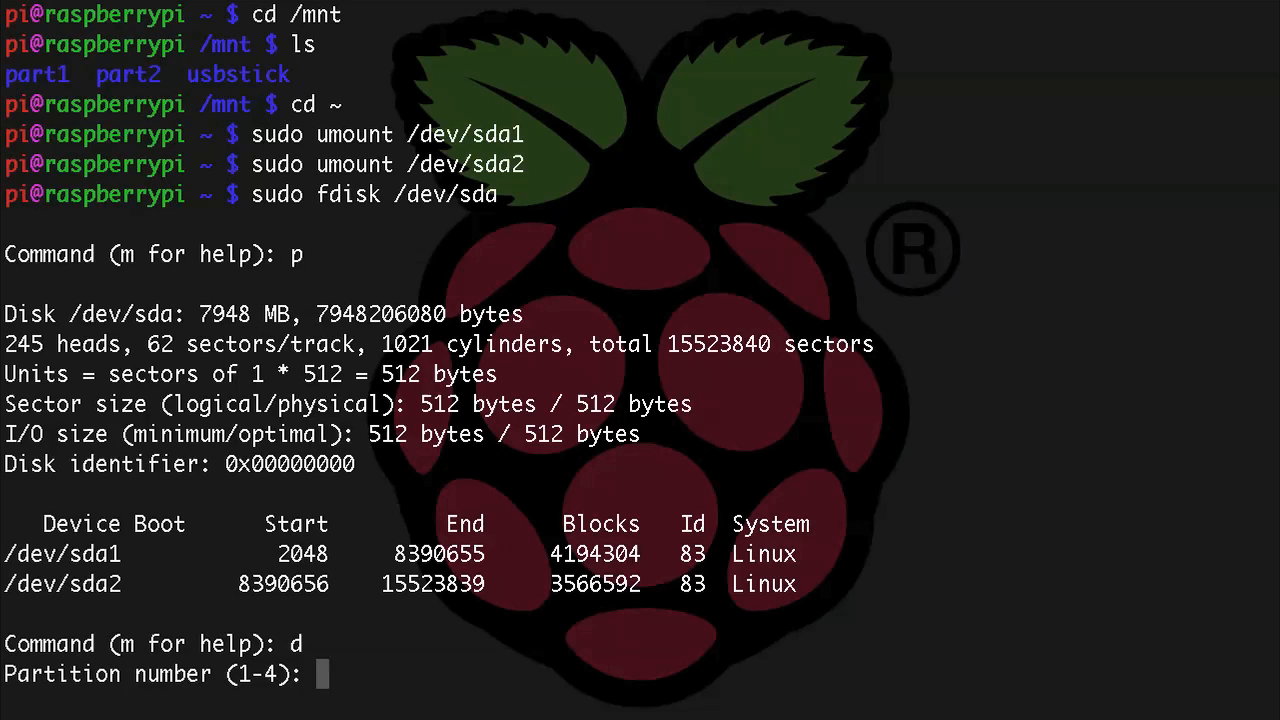
{"action": "type", "text": "2"}
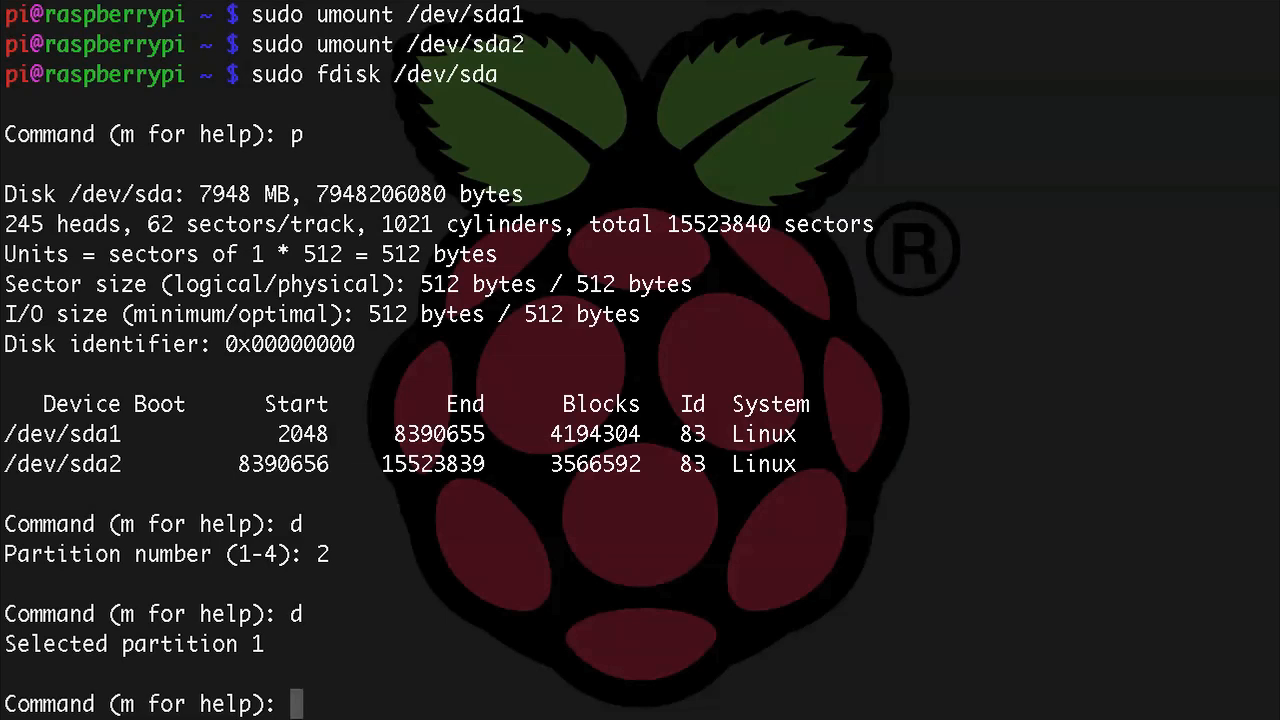
{"action": "type", "text": "p"}
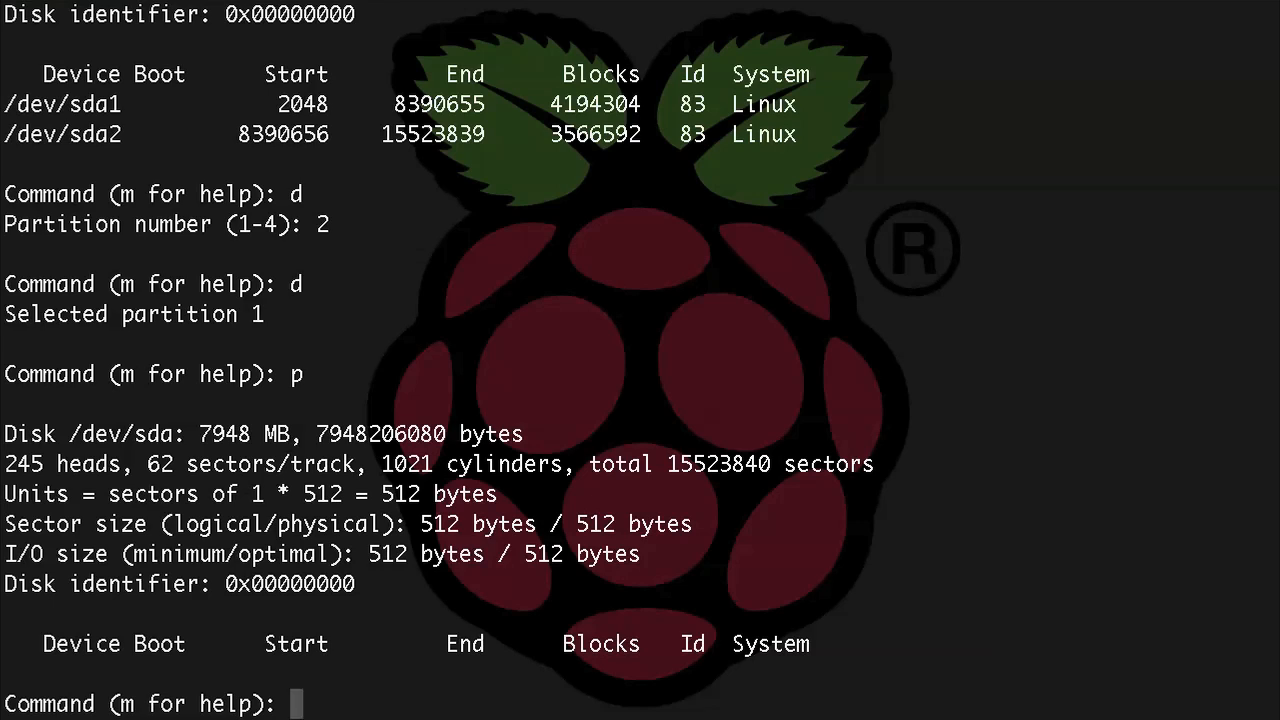
{"action": "type", "text": "n"}
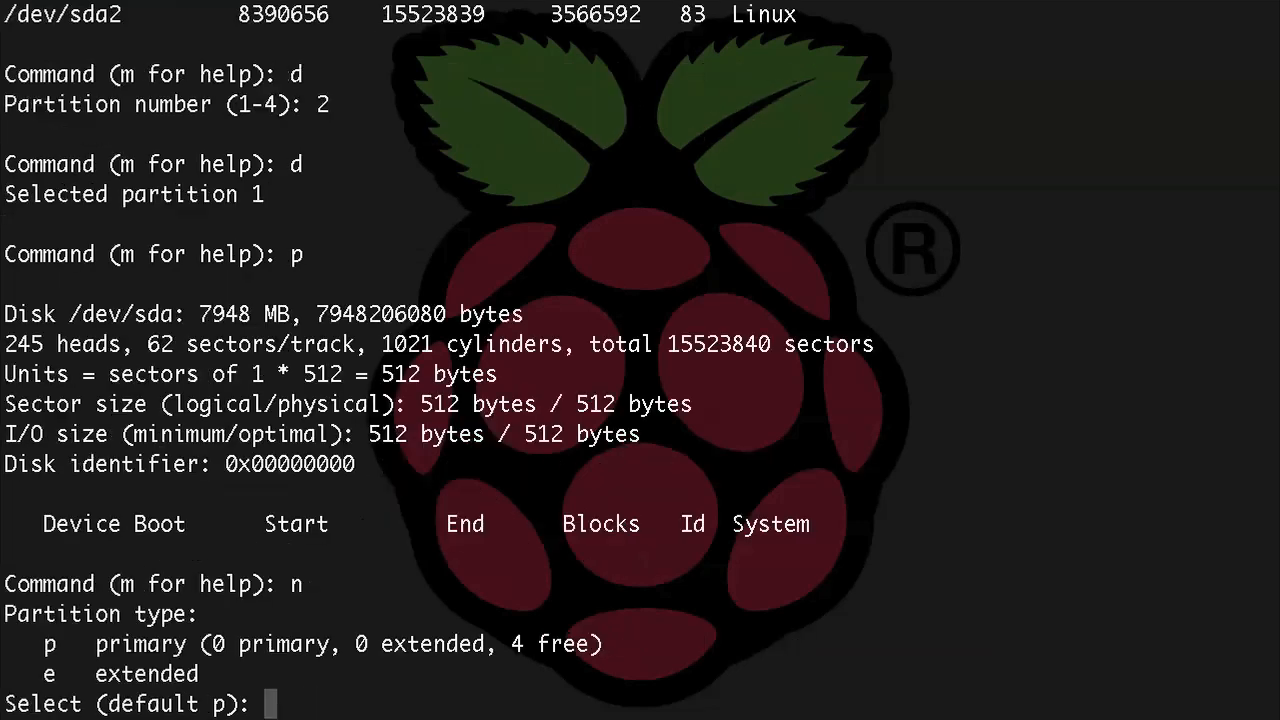
Step: Create primary partition 1 with default first and last sectors spanning the whole drive
{"action": "type", "text": "p"}
{"action": "type", "text": "1"}
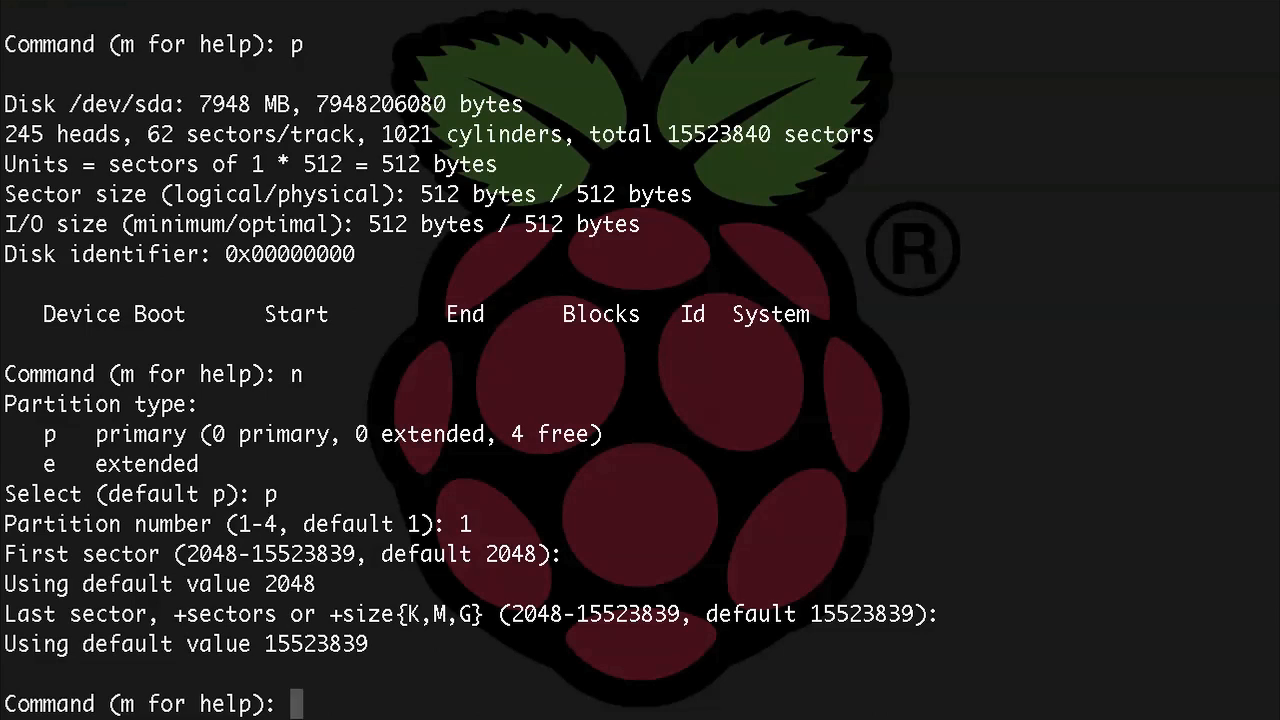
{"action": "type", "text": "p"}
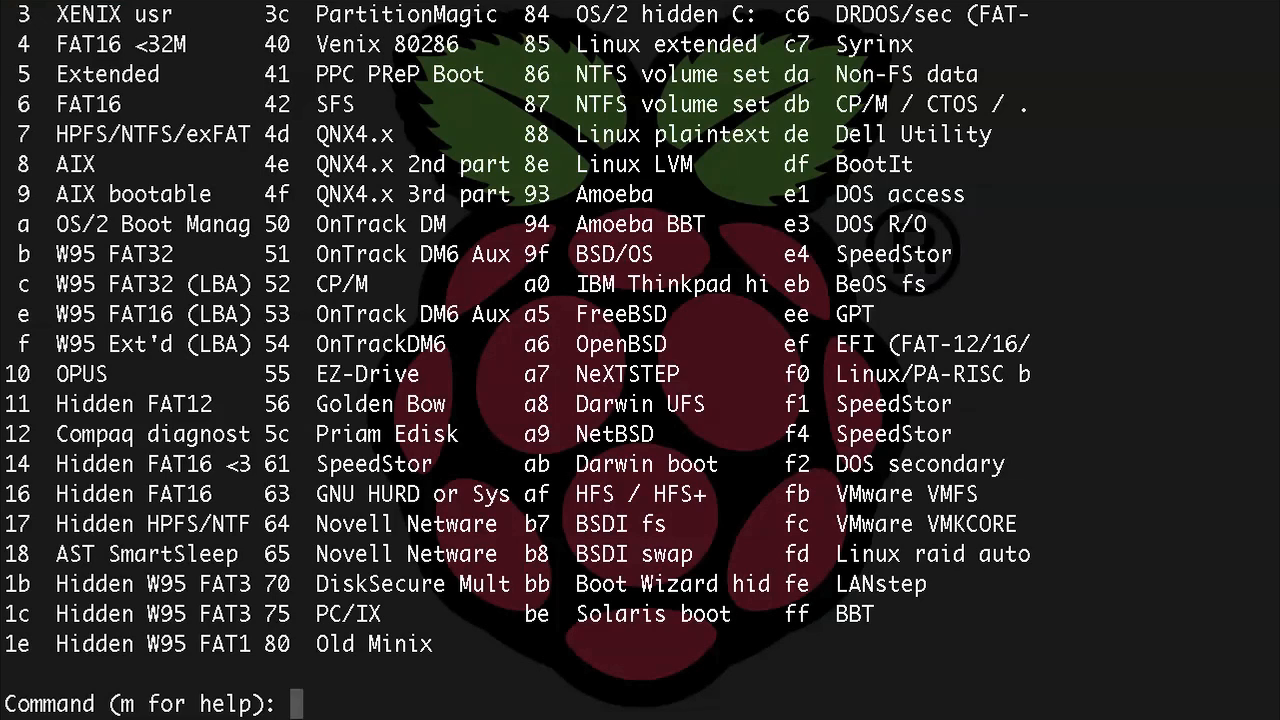
Step: Set partition 1 to type b (W95 FAT32) and write the new table to disk
{"action": "type", "text": "t"}
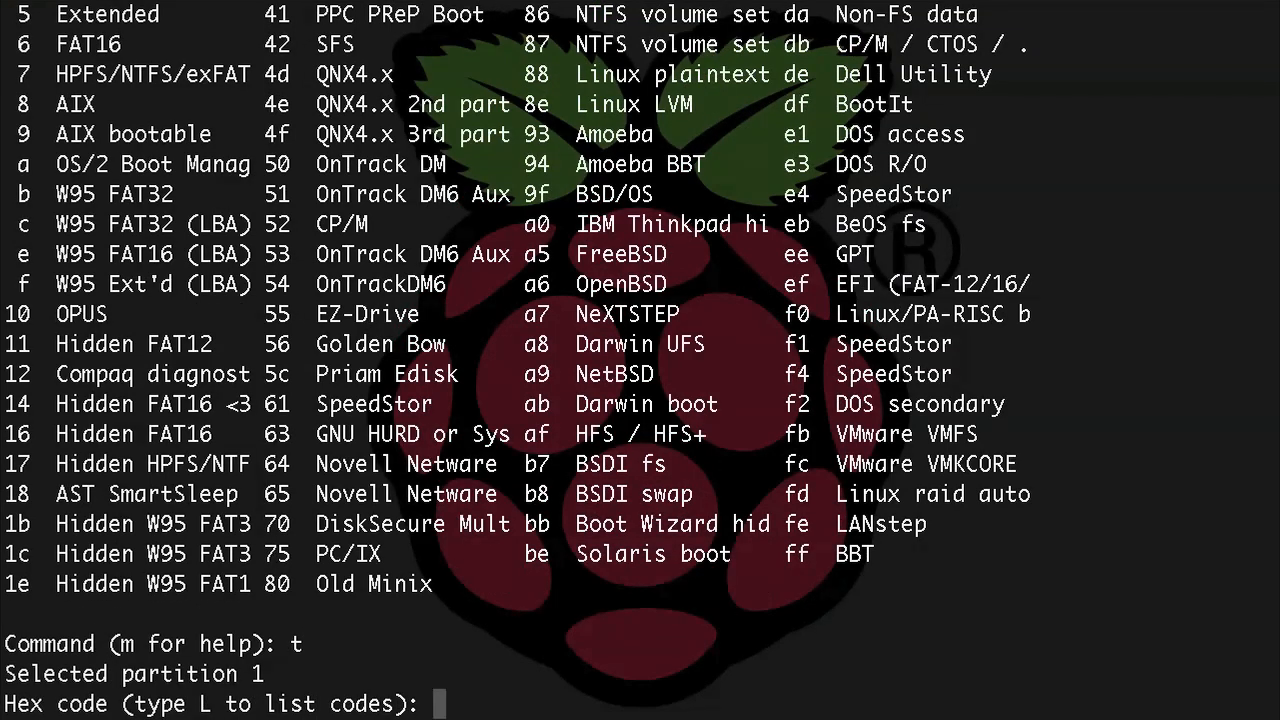
{"action": "type", "text": "b"}
{"action": "type", "text": "p"}
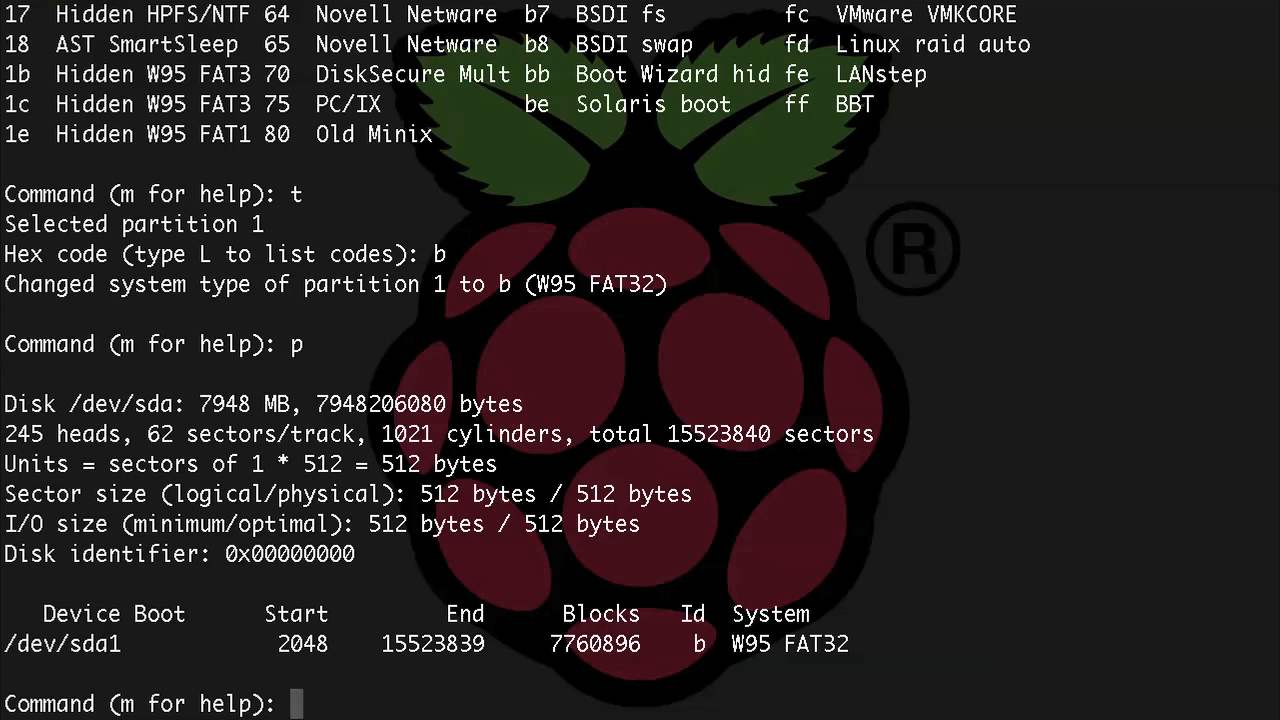
{"action": "type", "text": "w"}
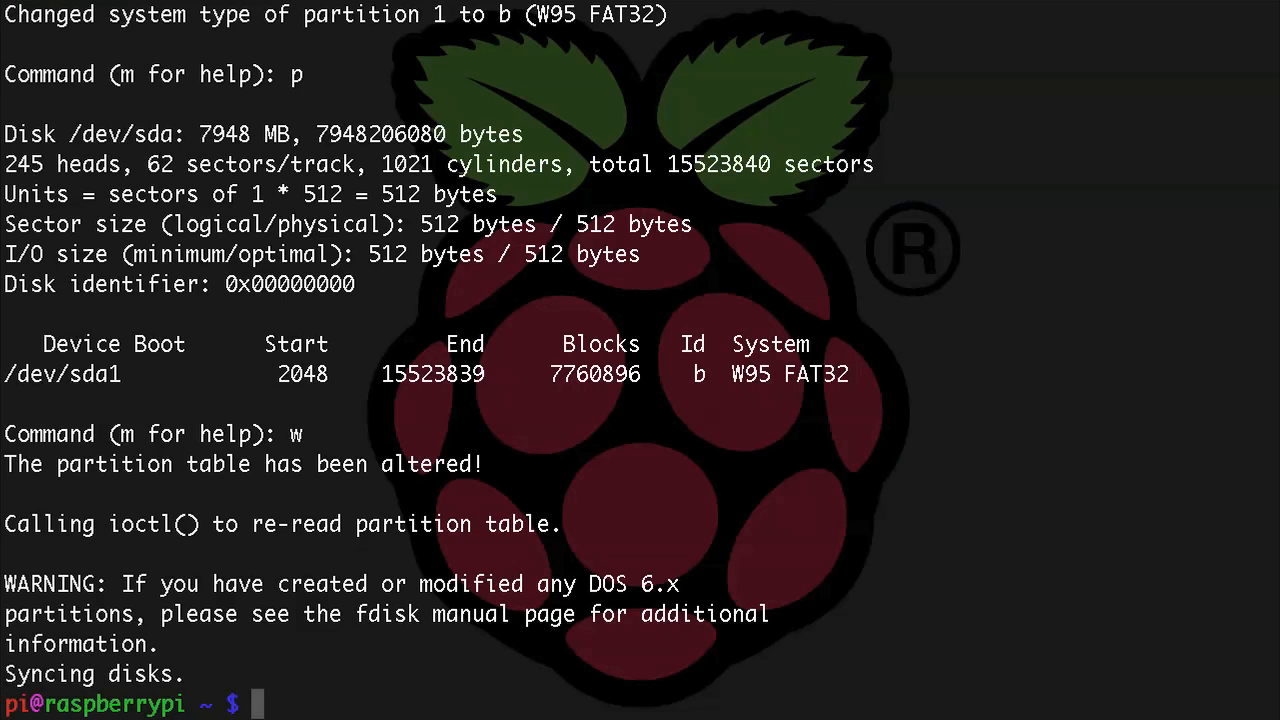
{"action": "type", "text": "sudo"}
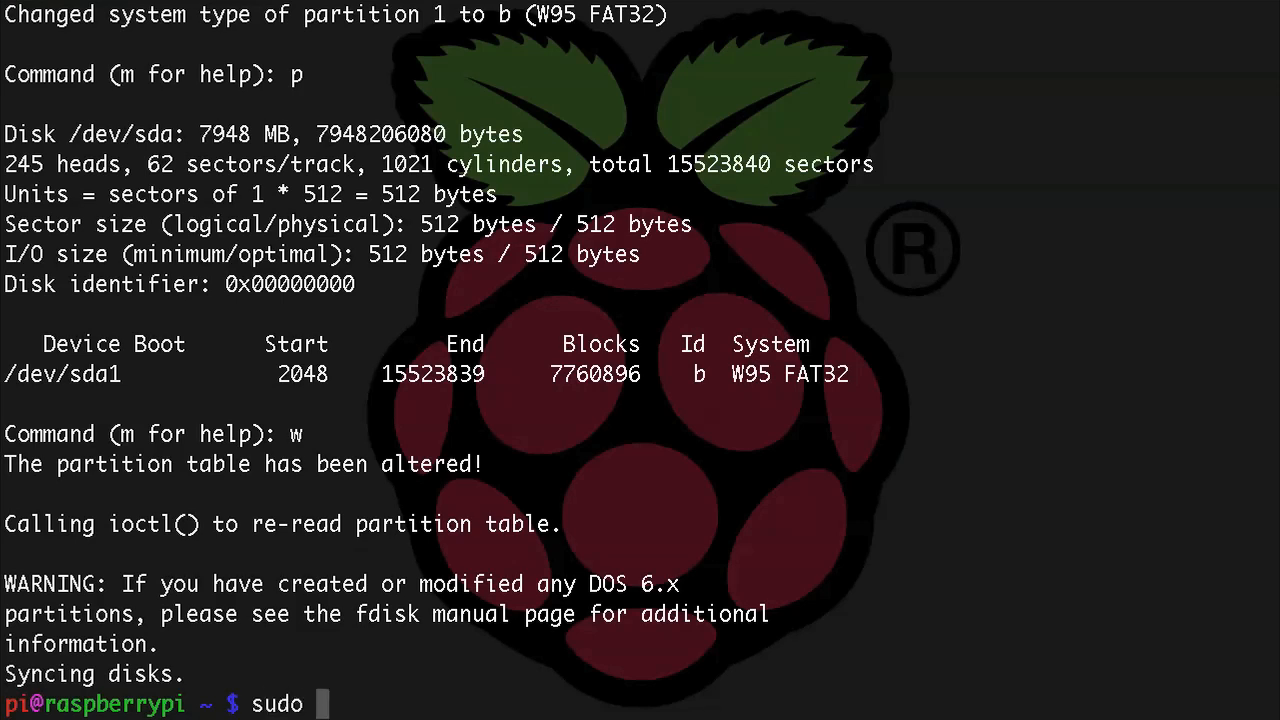
Step: List disks with sudo fdisk -l to confirm sda1 is W95 FAT32, then install dosfstools
{"action": "type", "text": "fdisk -l"}
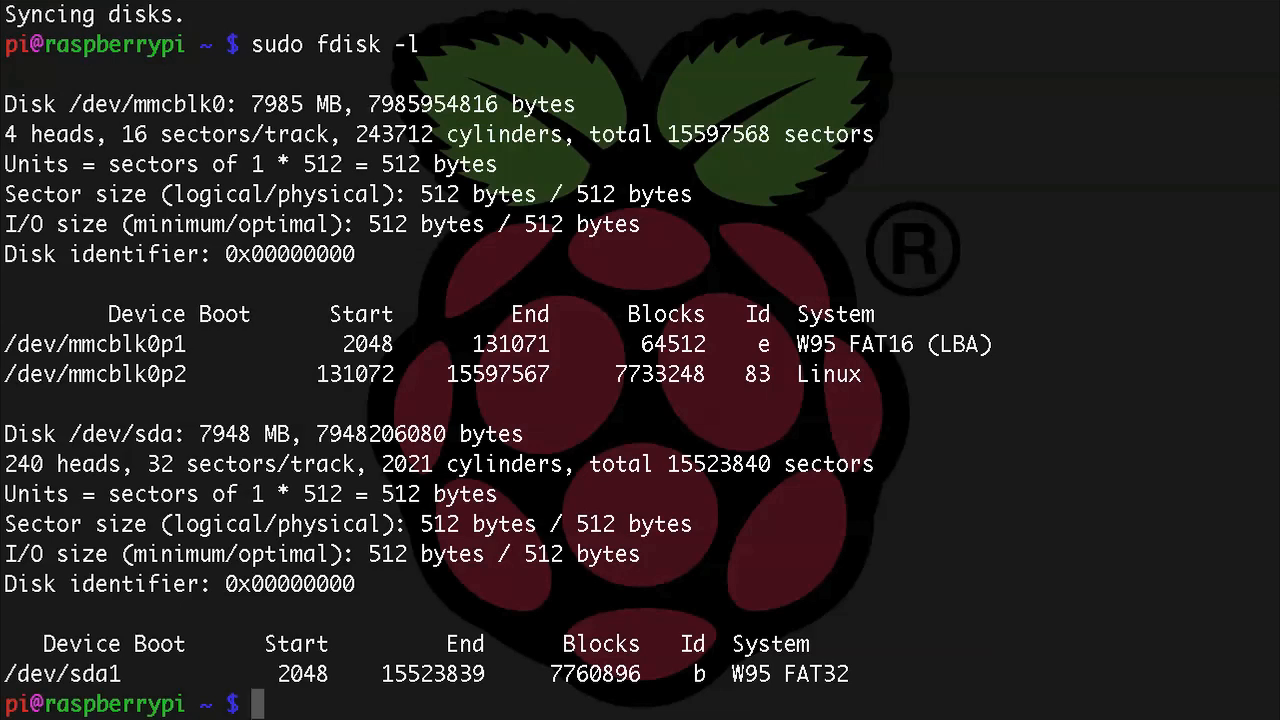
{"action": "type", "text": "sudo"}
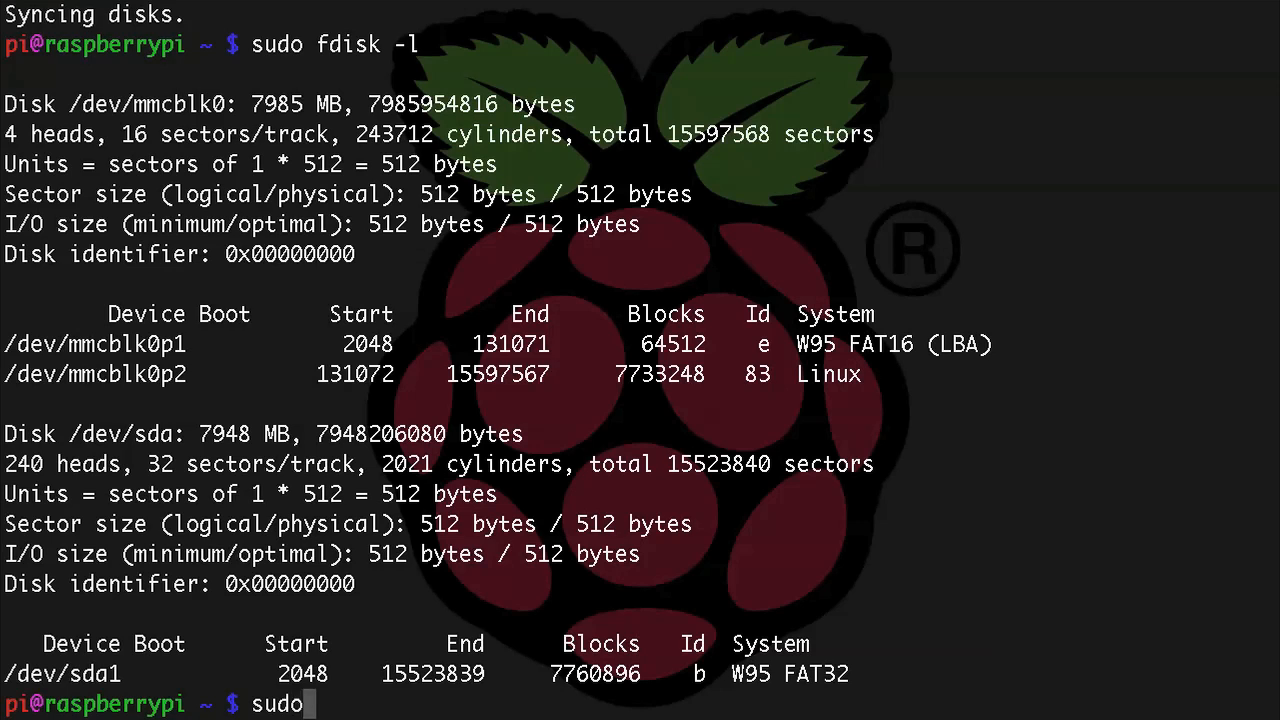
{"action": "type", "text": "apt-get"}
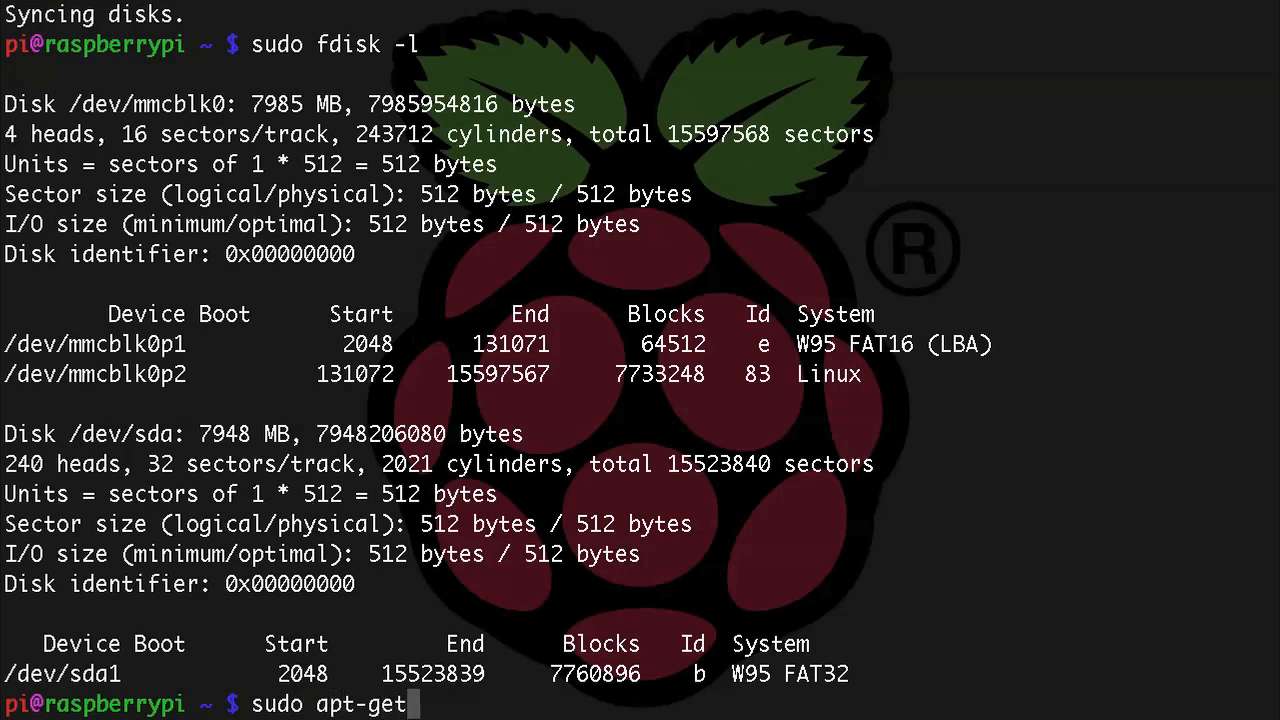
{"action": "type", "text": "install dos"}
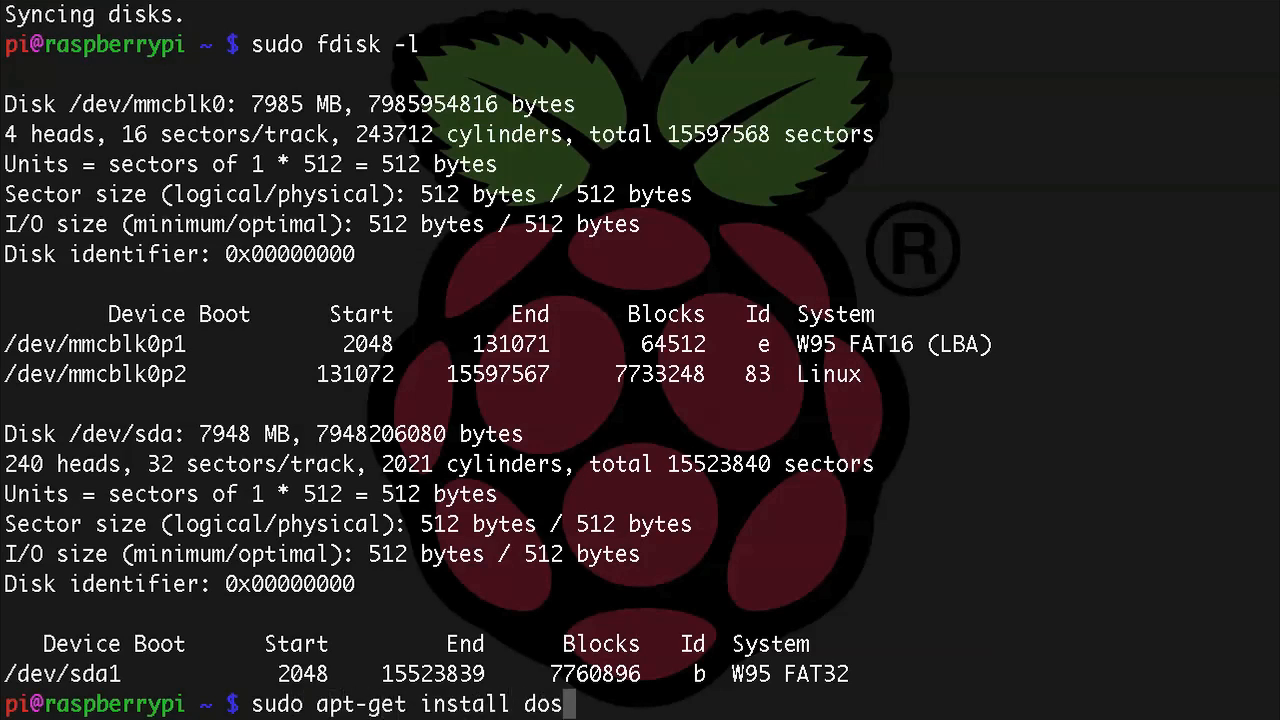
{"action": "type", "text": "fstools"}
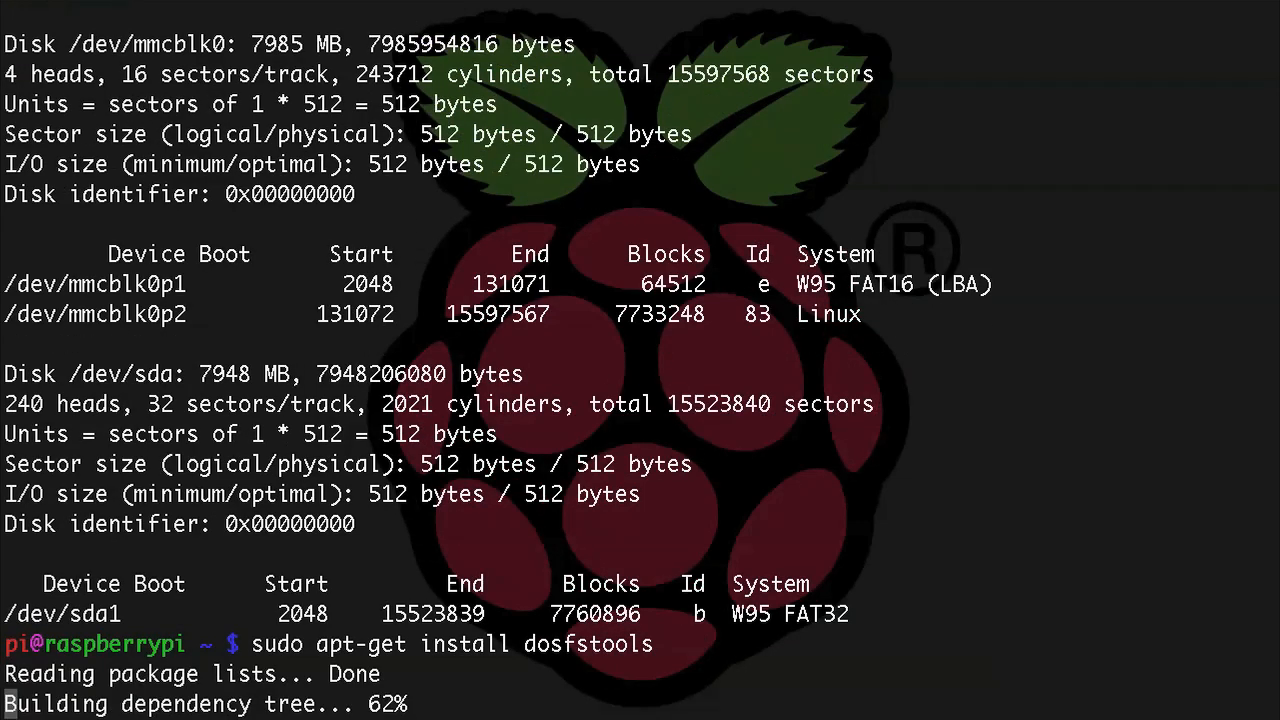
{"action": "scroll", "scroll_direction": "down", "scroll_amount": 3}
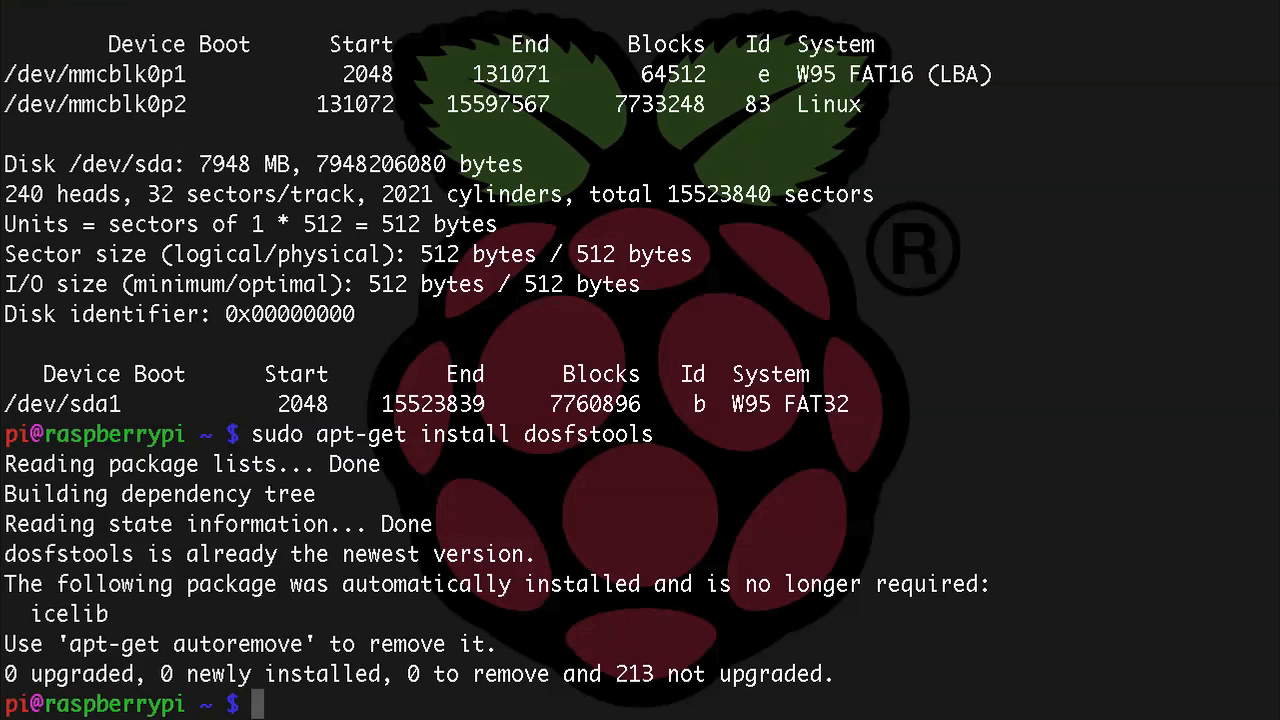
Step: Format /dev/sda1 as vfat with sudo mkfs -t vfat, then start the graphical desktop with startx
{"action": "type", "text": "sudo"}
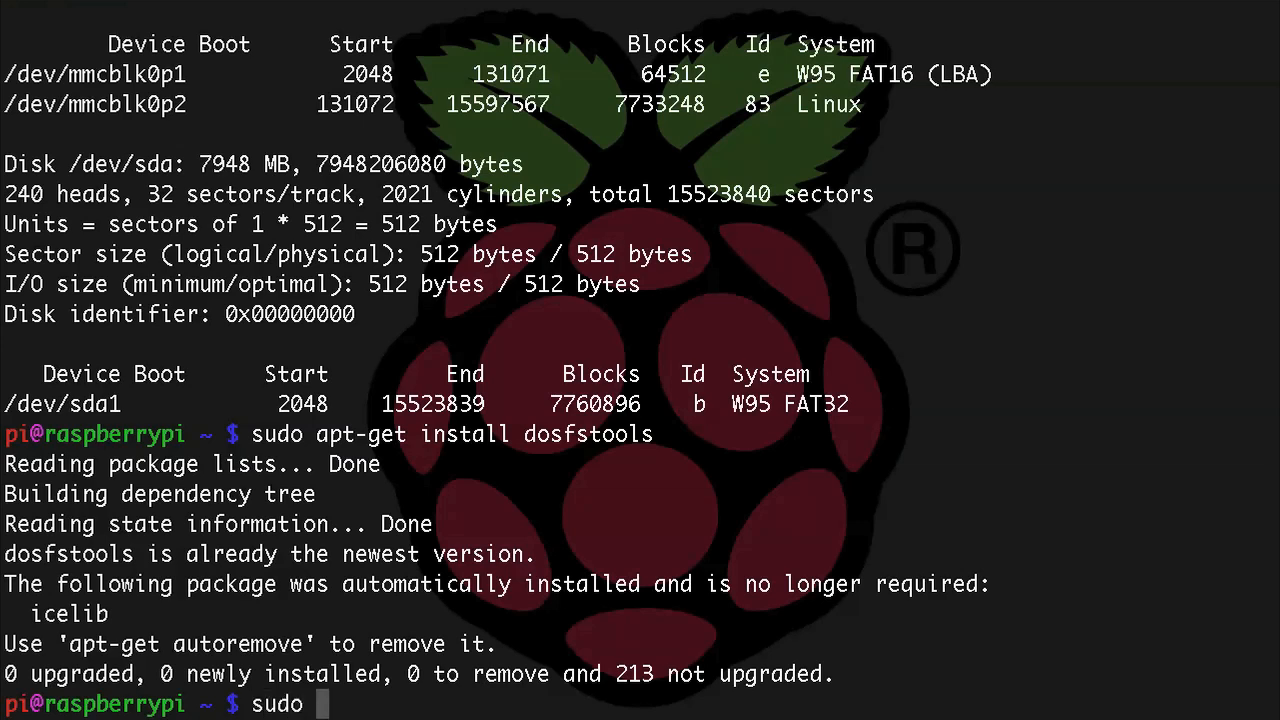
{"action": "type", "text": "mkfs"}
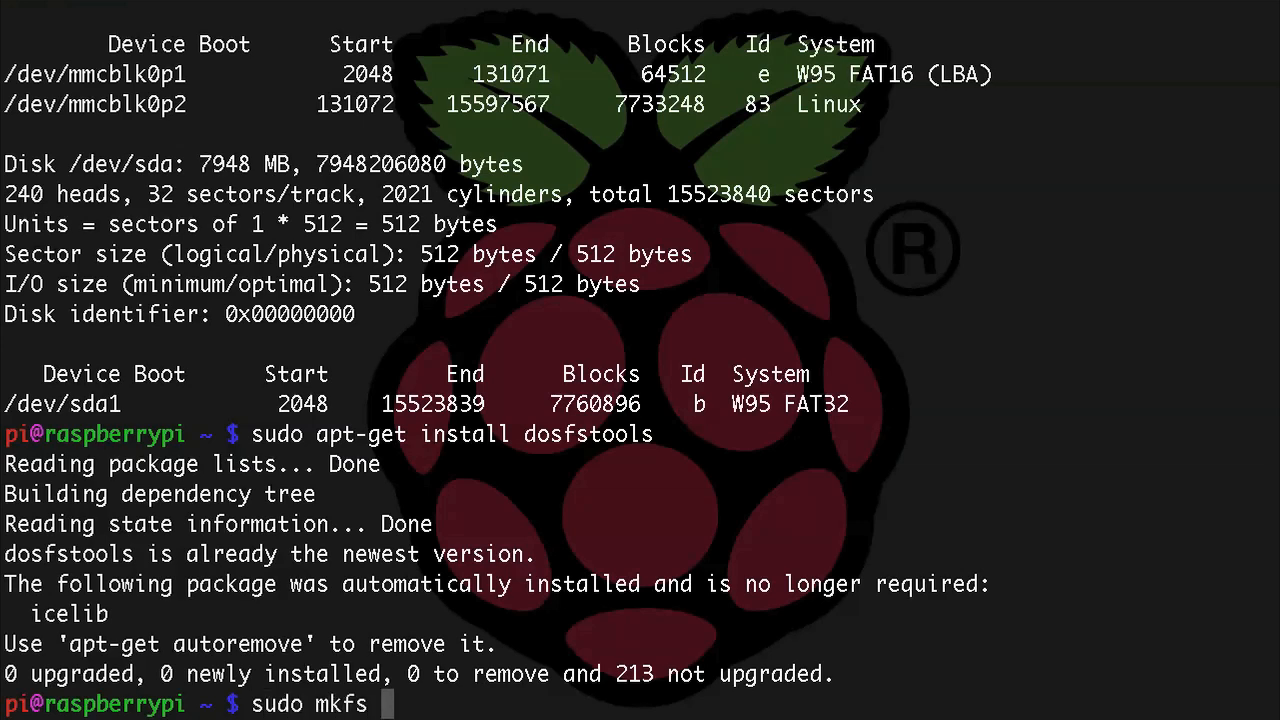
{"action": "type", "text": "-t vfa"}
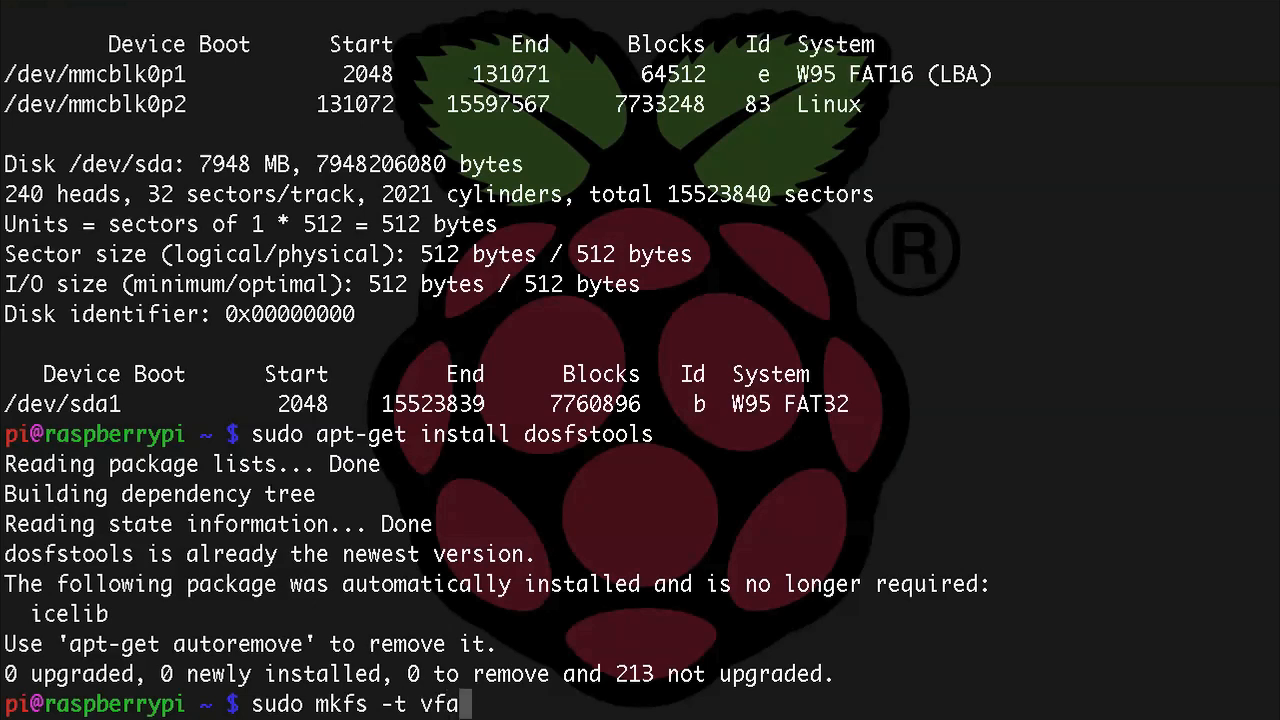
{"action": "type", "text": "t /de"}
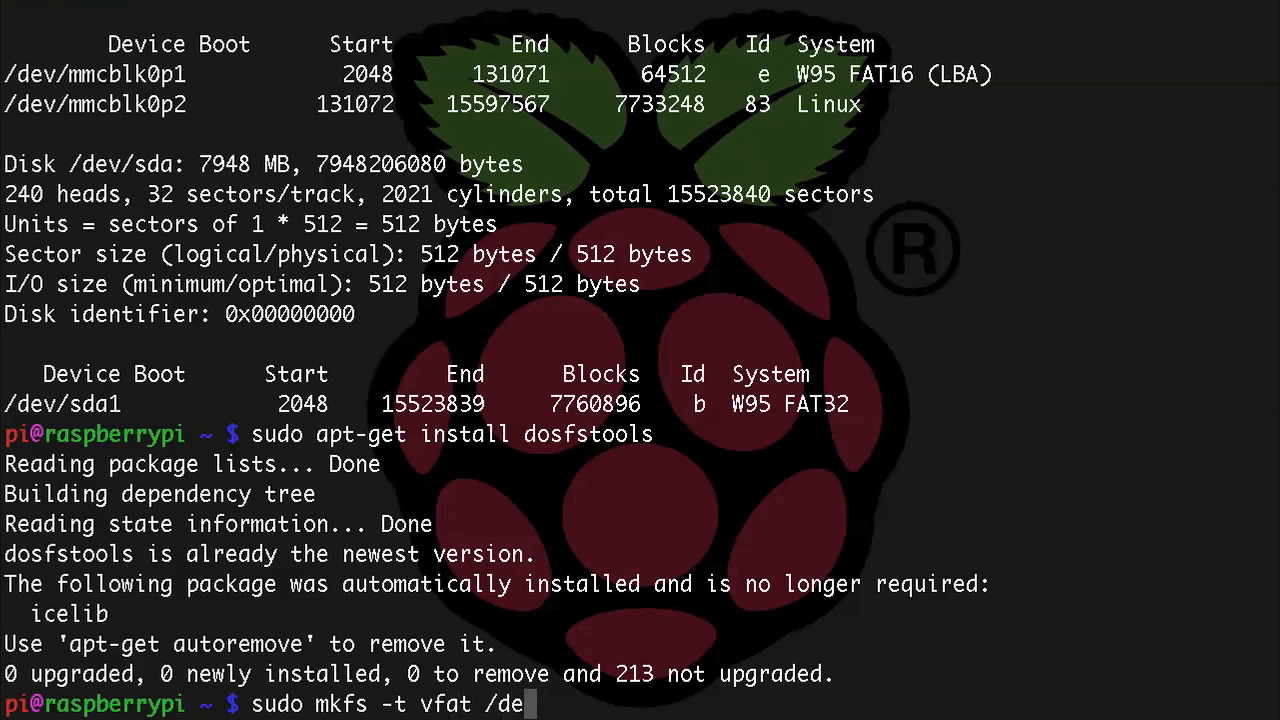
{"action": "type", "text": "v/sda1"}
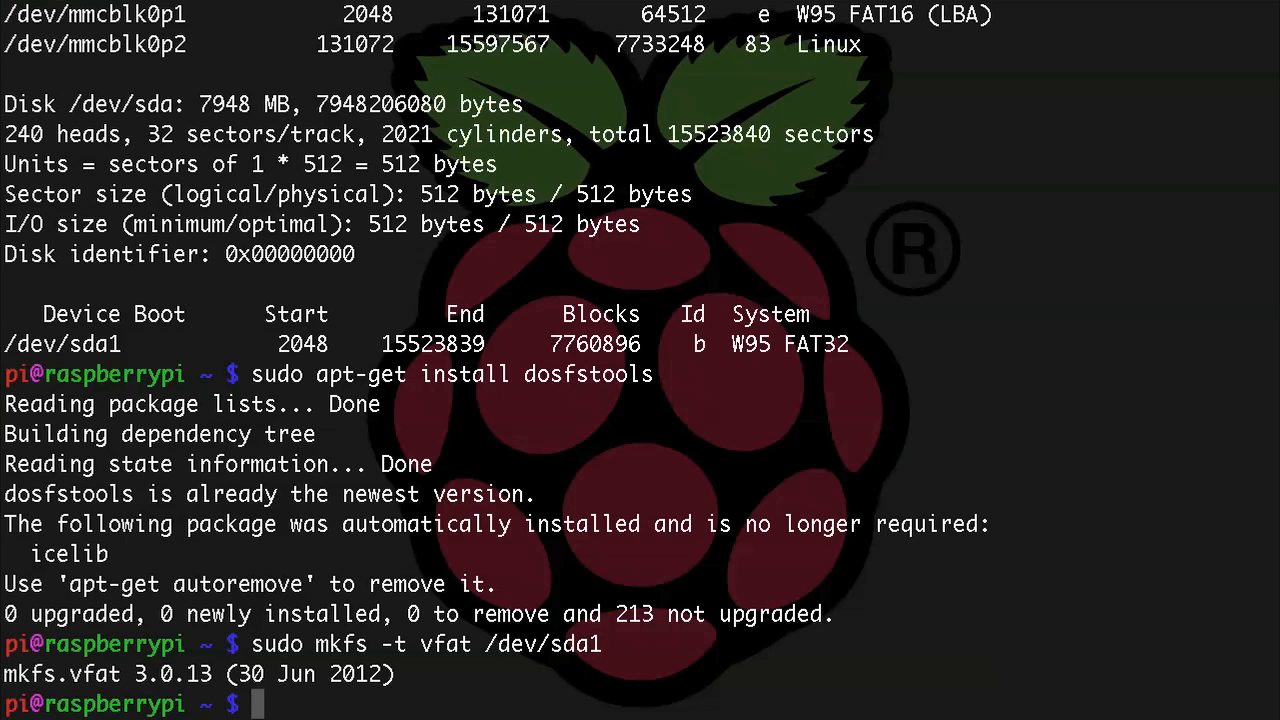
{"action": "type", "text": "startx"}
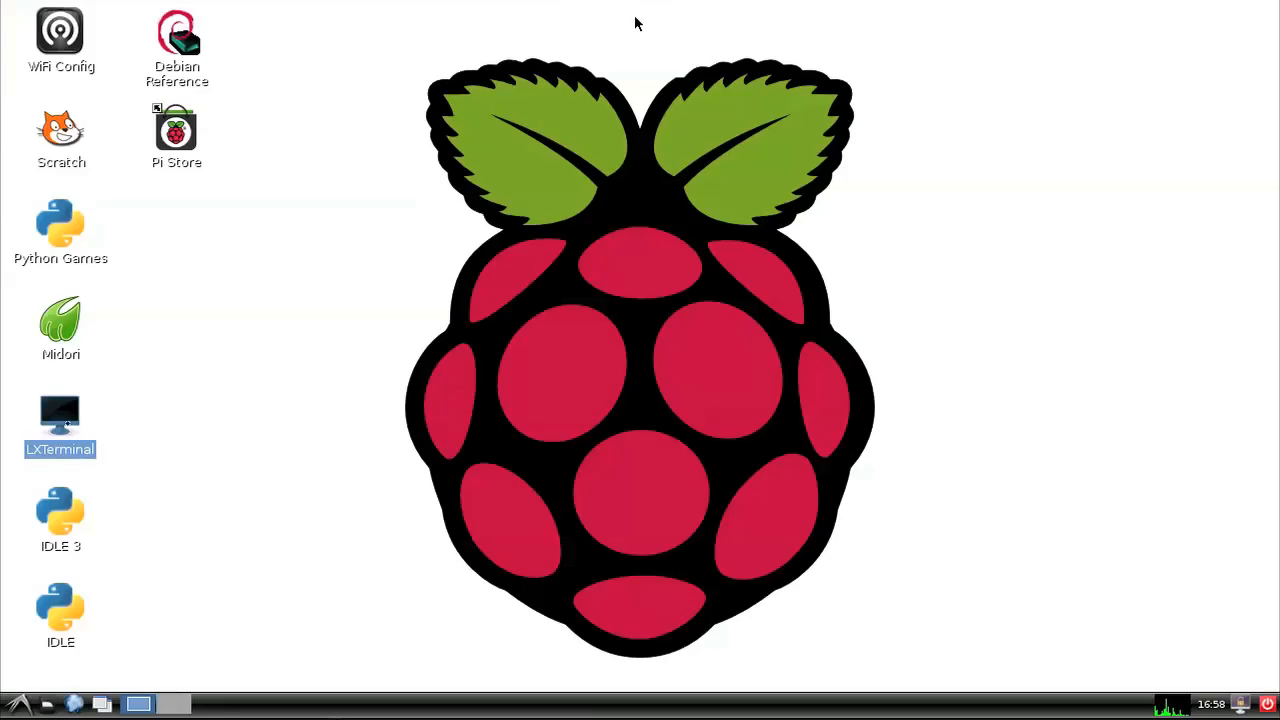
Step: Launch LXTerminal from the desktop and run sudo apt-get update
{"action": "right_click", "coordinate": [60, 414]}
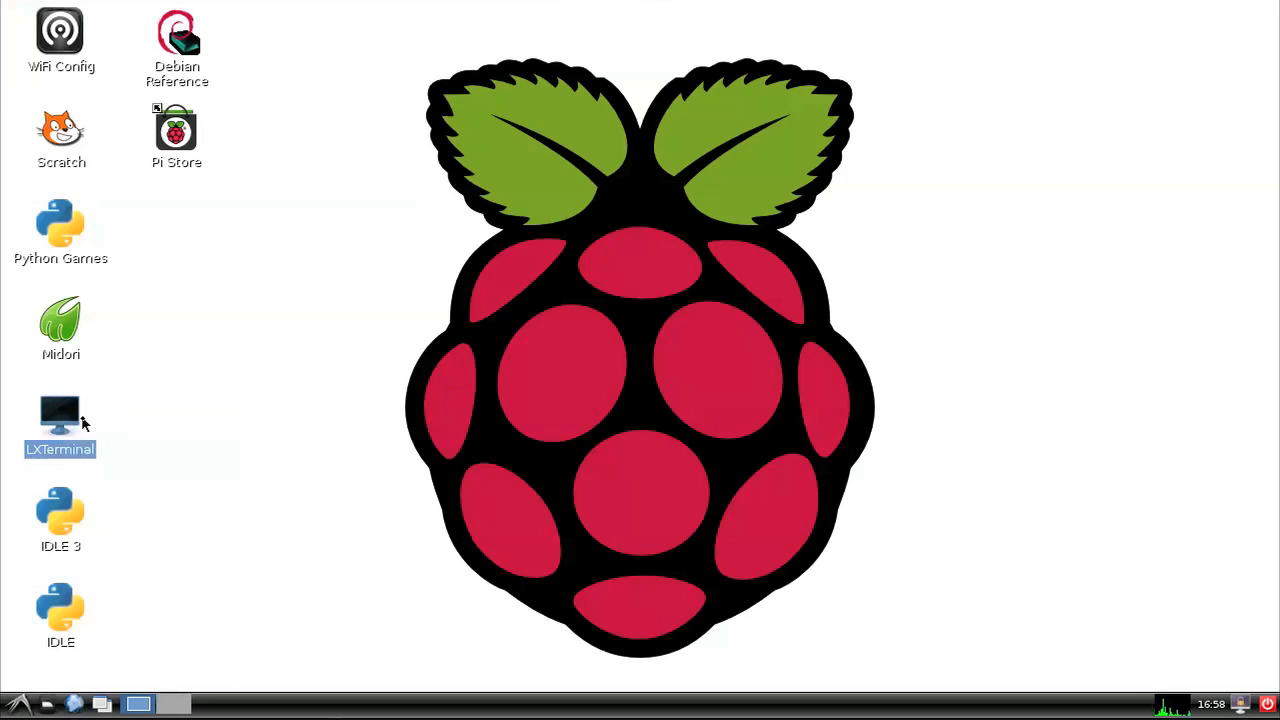
{"action": "double_click", "coordinate": [60, 414]}
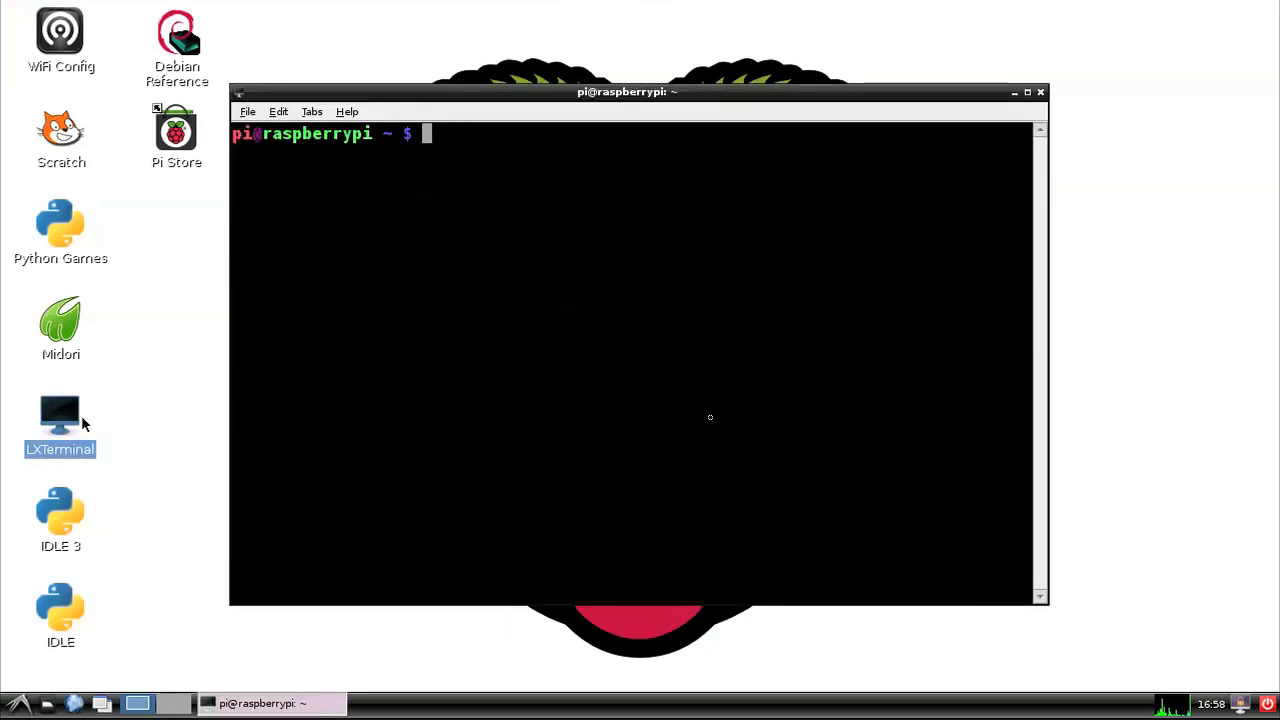
{"action": "mouse_move", "coordinate": [1096, 572]}
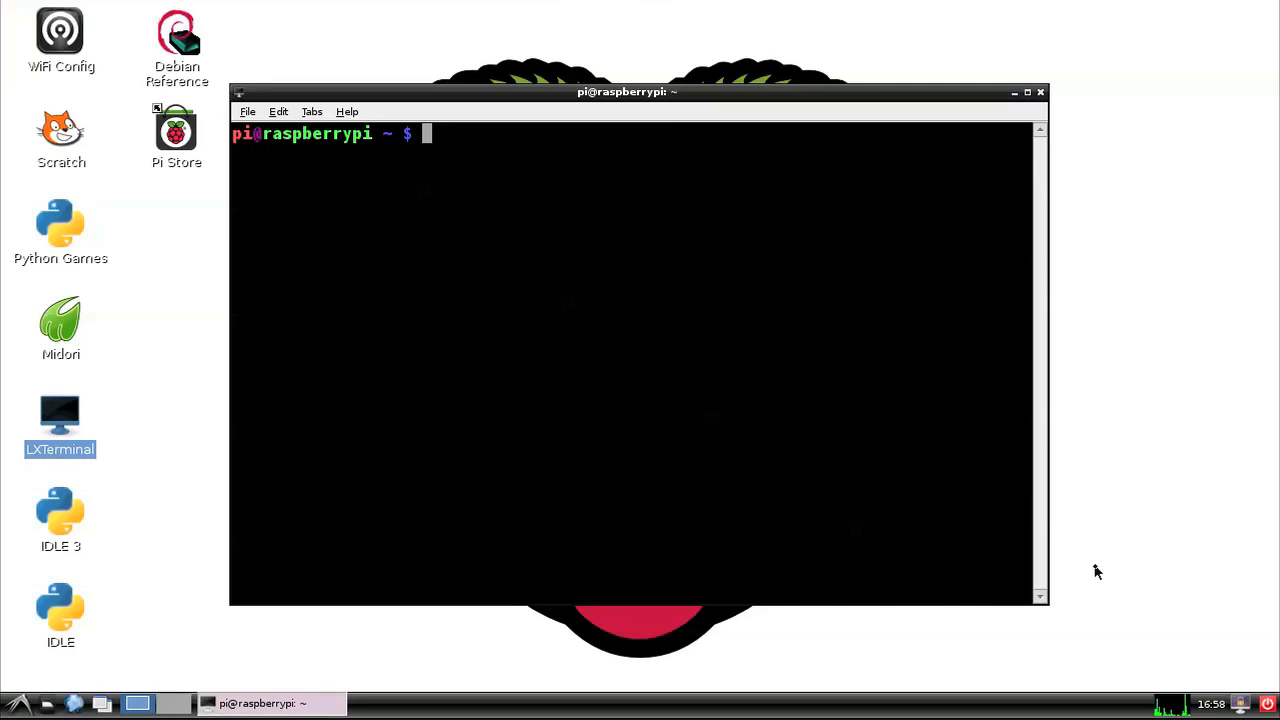
{"action": "type", "text": "sudo ap"}
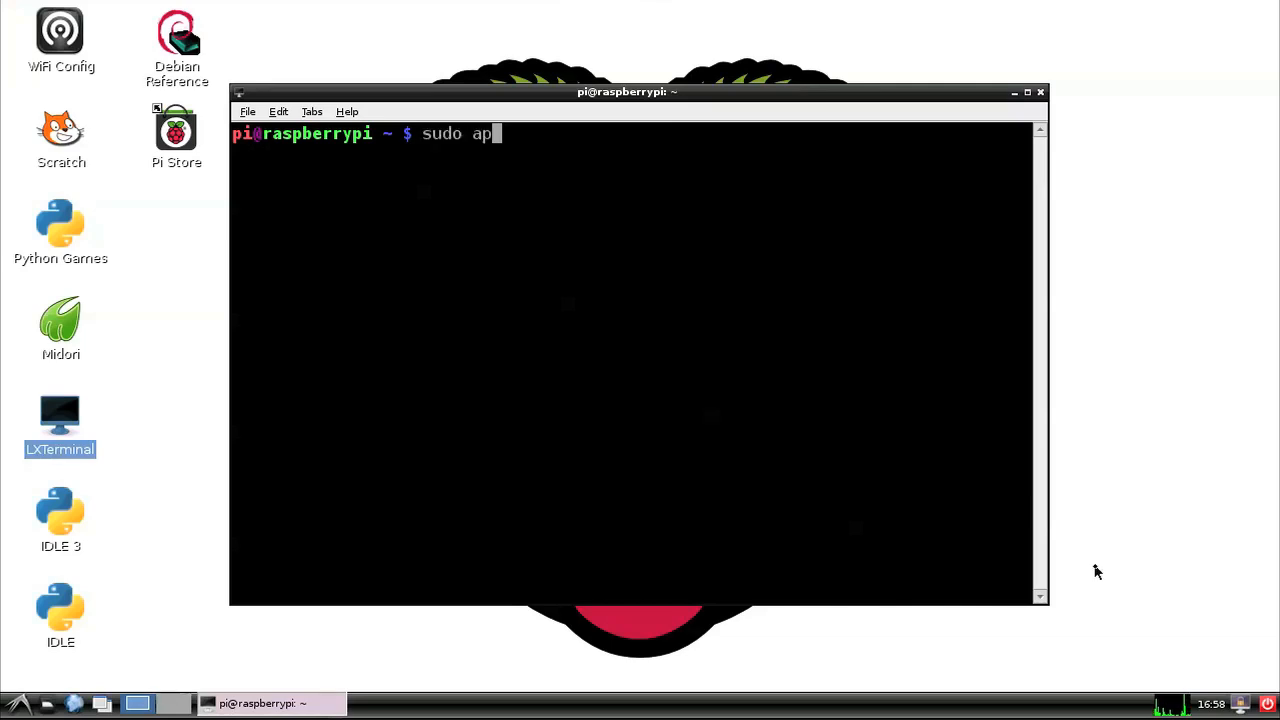
{"action": "type", "text": "t-get ins"}
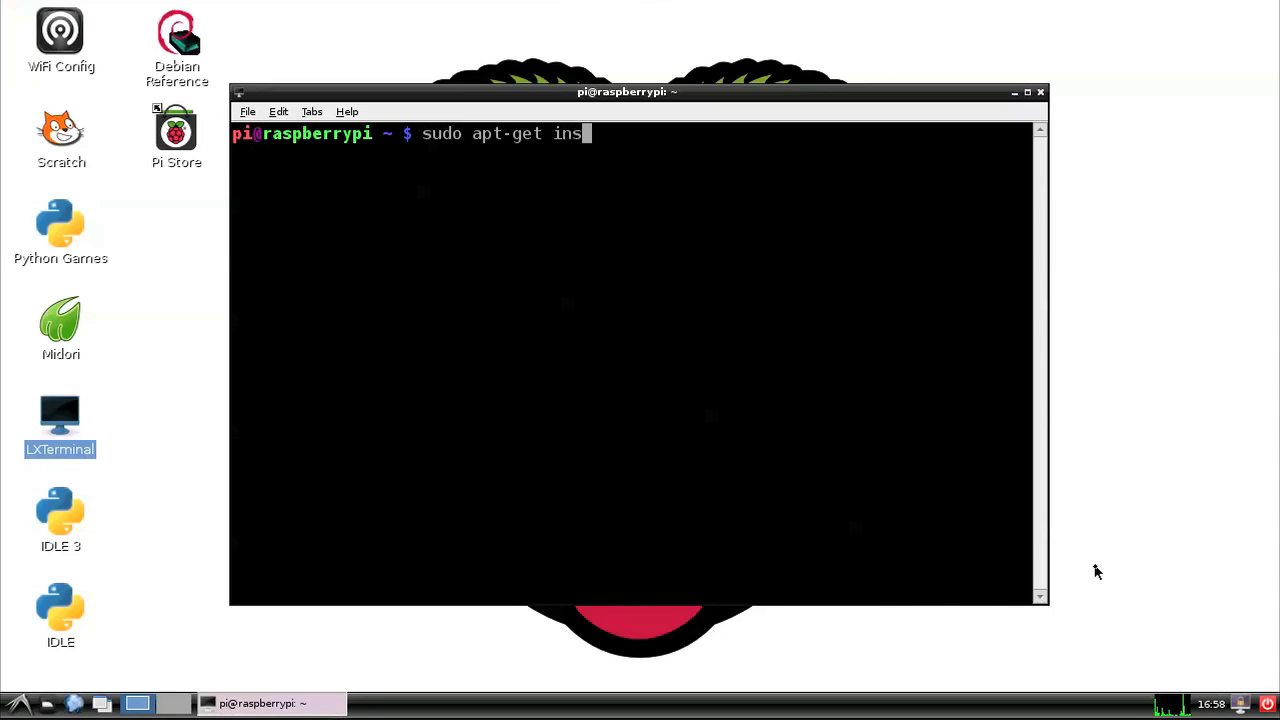
{"action": "key", "text": "BackSpace"}
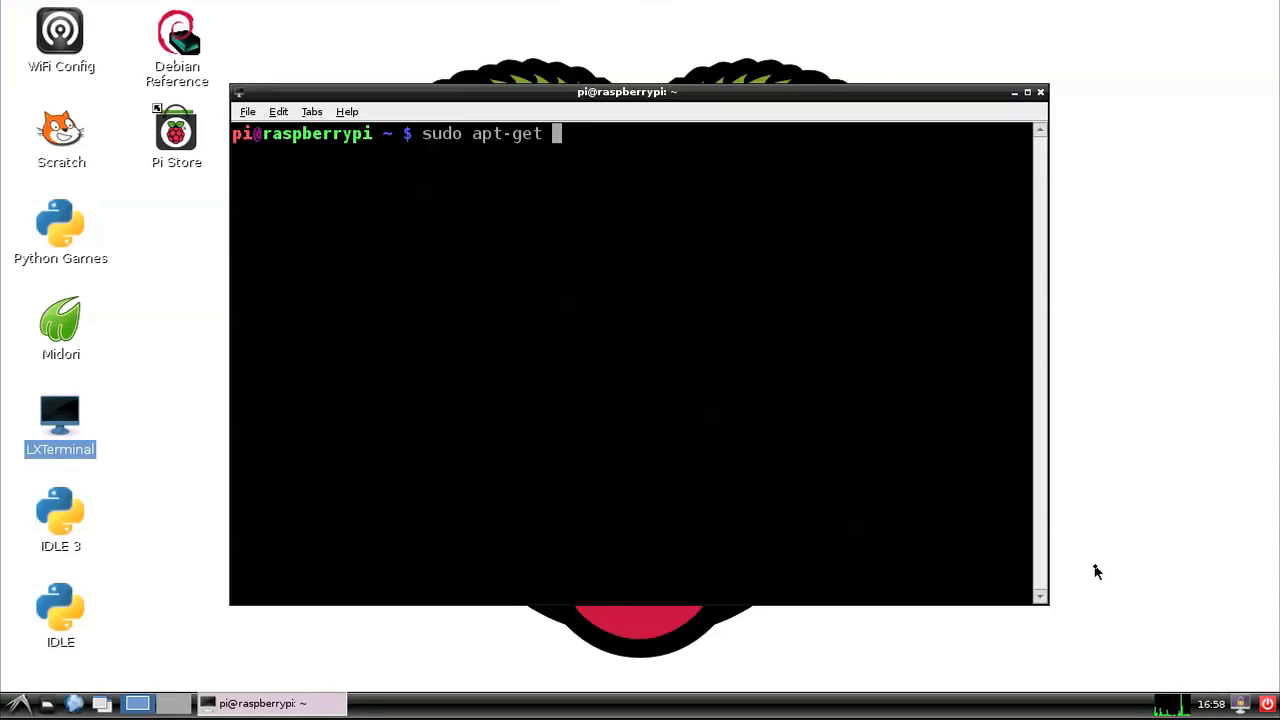
{"action": "type", "text": "update"}
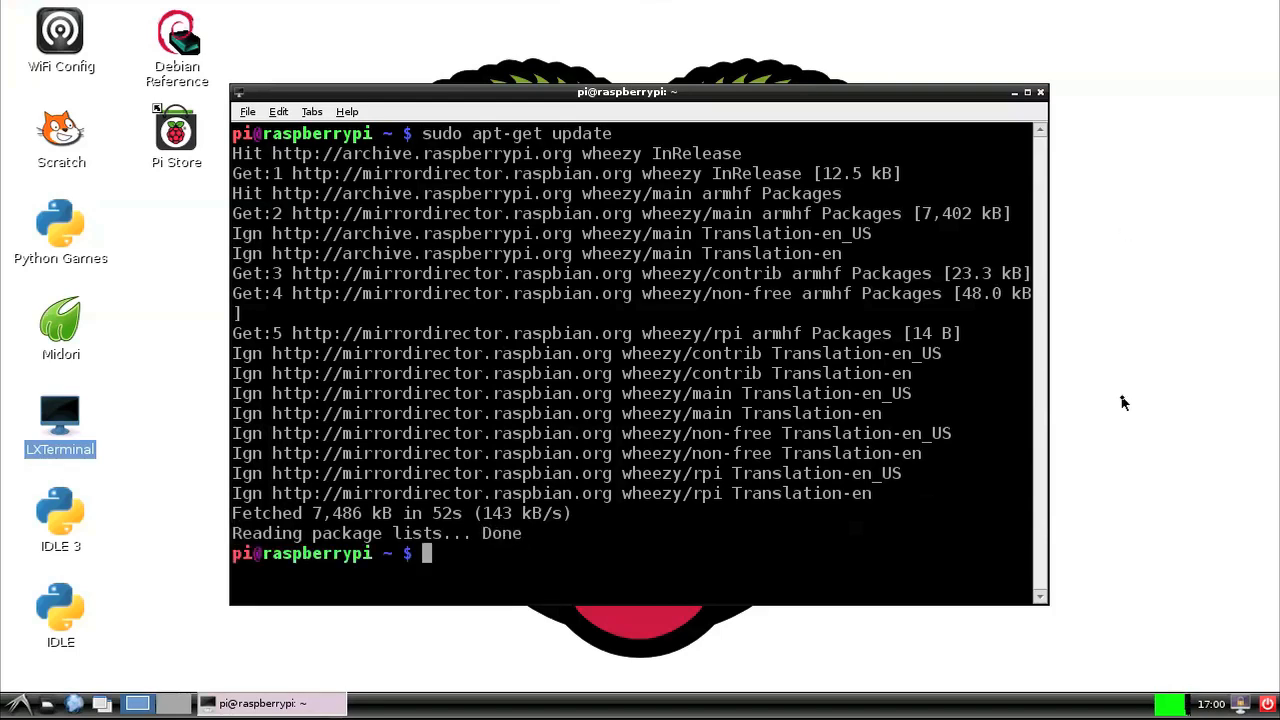
Step: Install the gparted package with sudo apt-get install gparted
{"action": "type", "text": "sudo"}
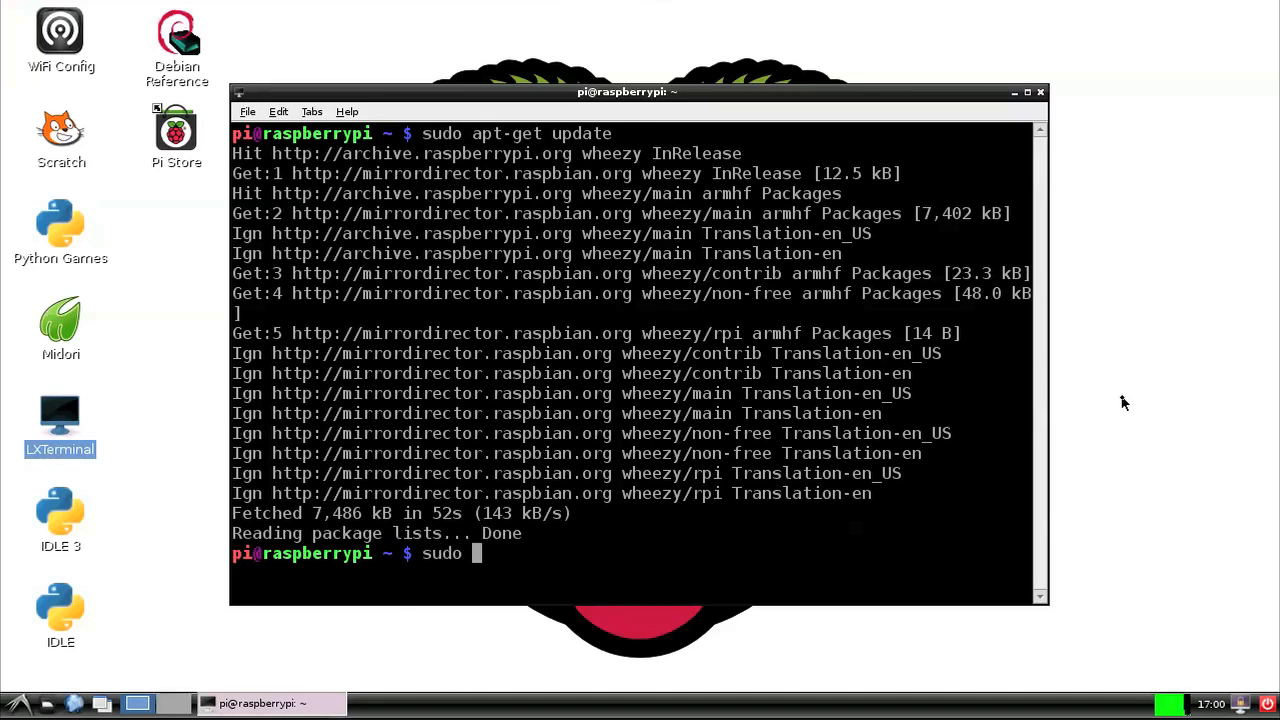
{"action": "type", "text": "apt-"}
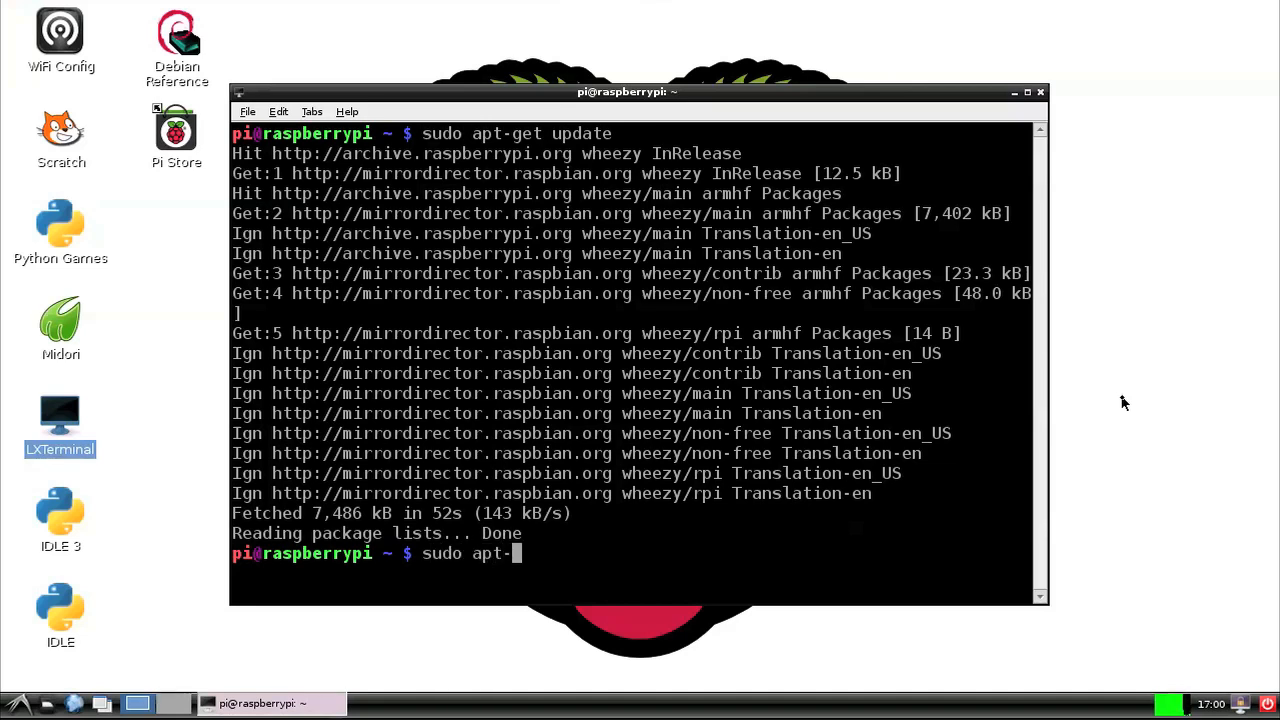
{"action": "type", "text": "get install"}
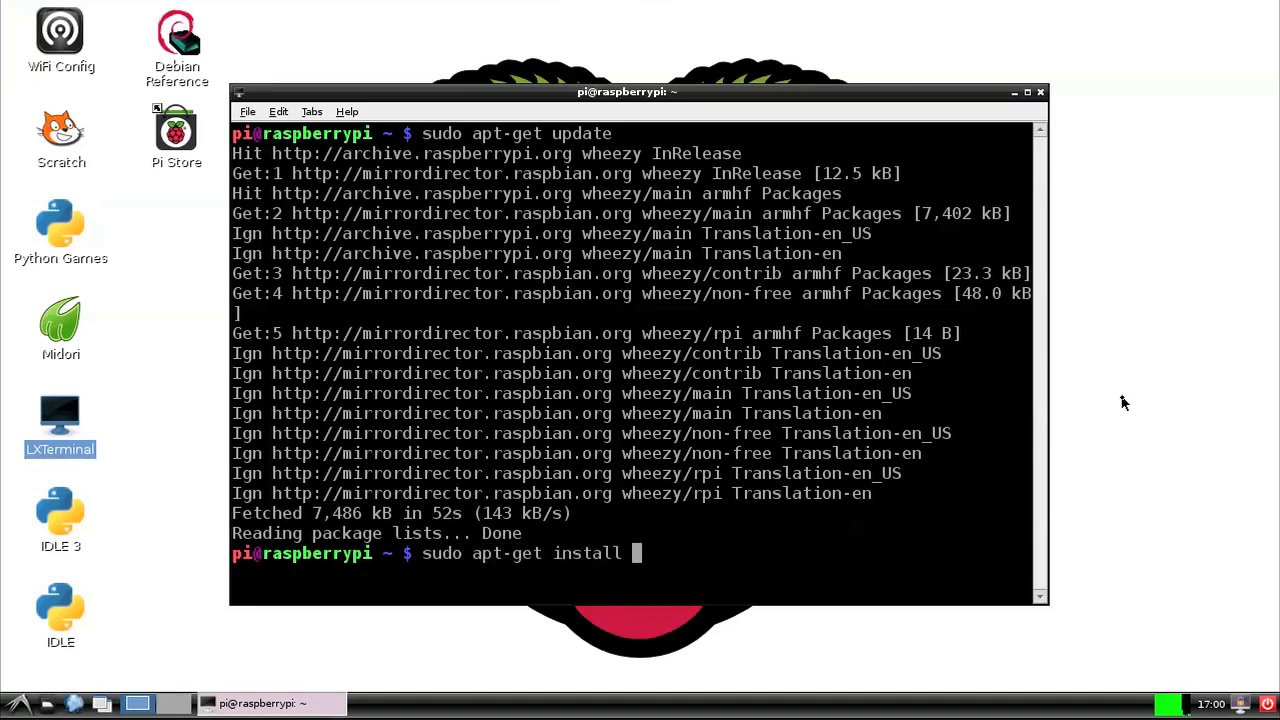
{"action": "type", "text": "gparted"}
{"action": "type", "text": "s"}
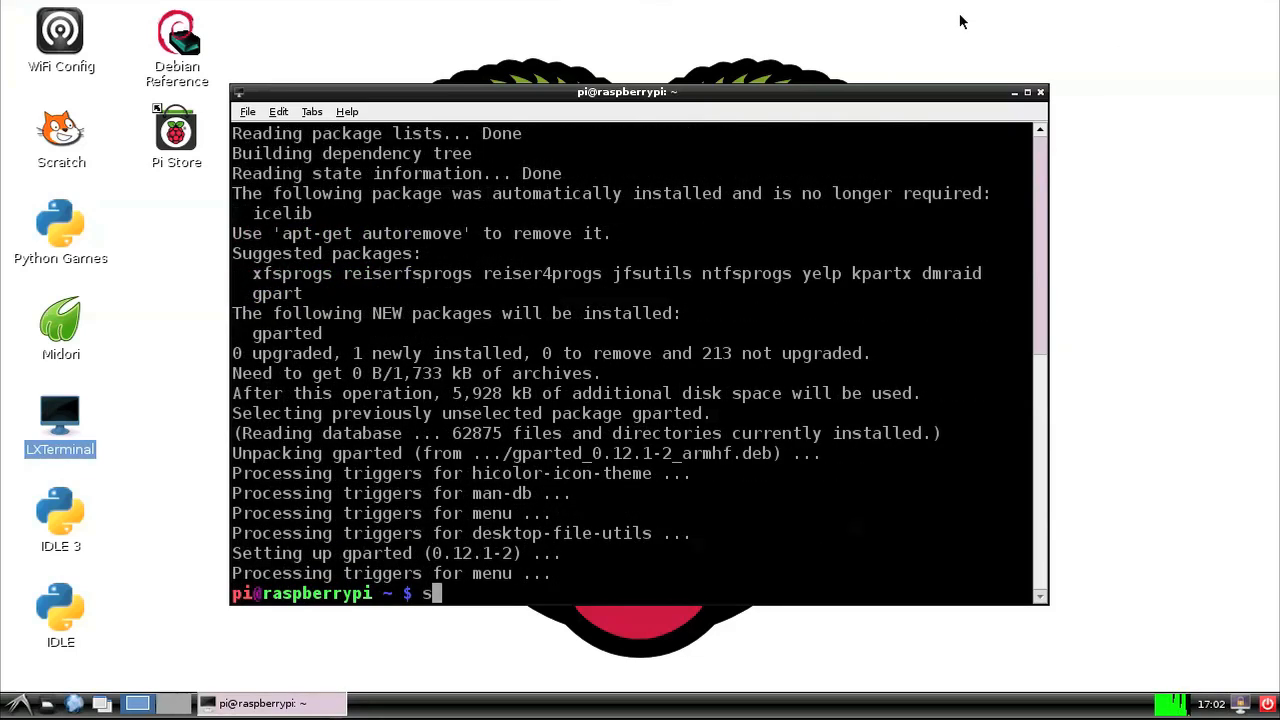
Step: Launch GParted with administrator rights via sudo gparted
{"action": "type", "text": "udo gpart"}
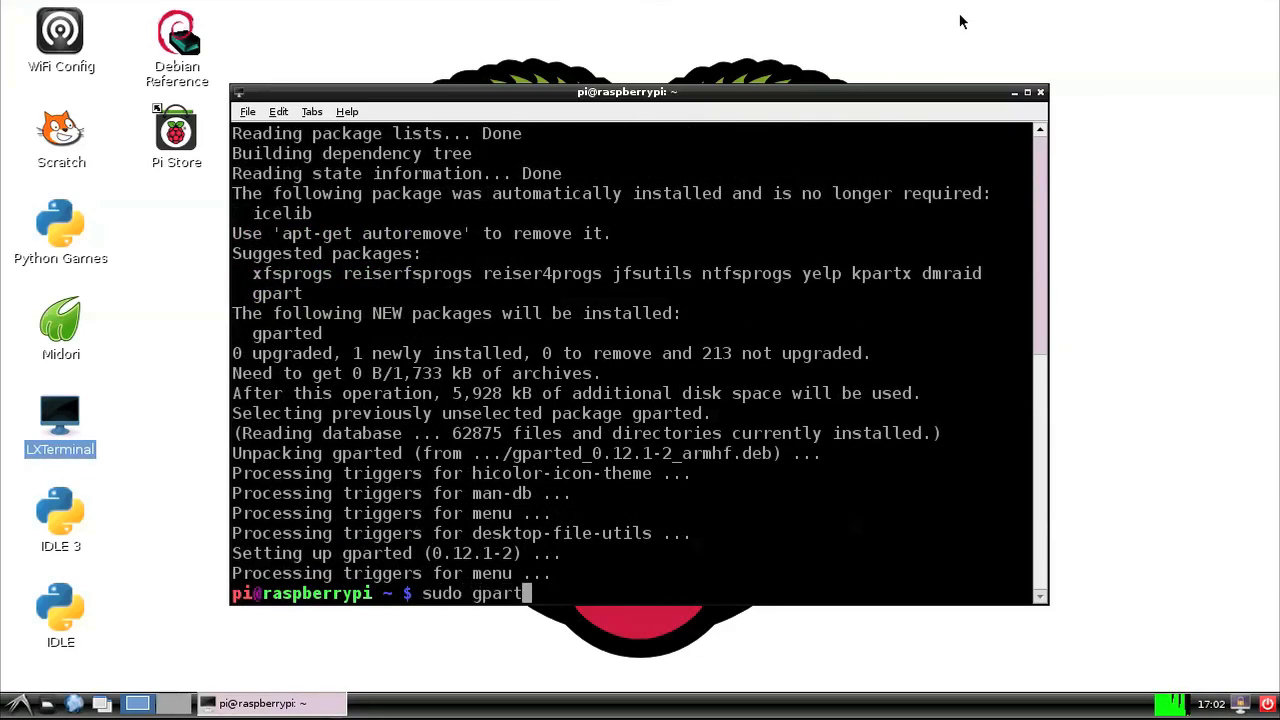
{"action": "type", "text": "ed"}
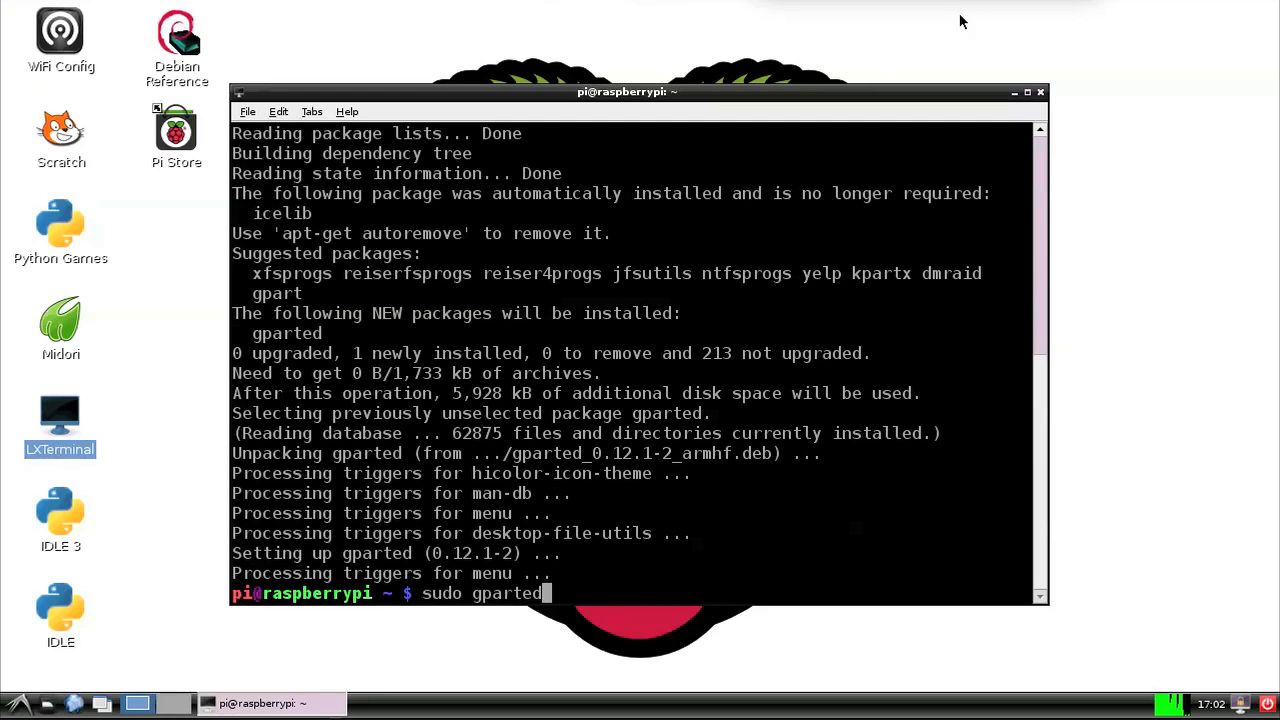
{"action": "mouse_move", "coordinate": [830, 96]}
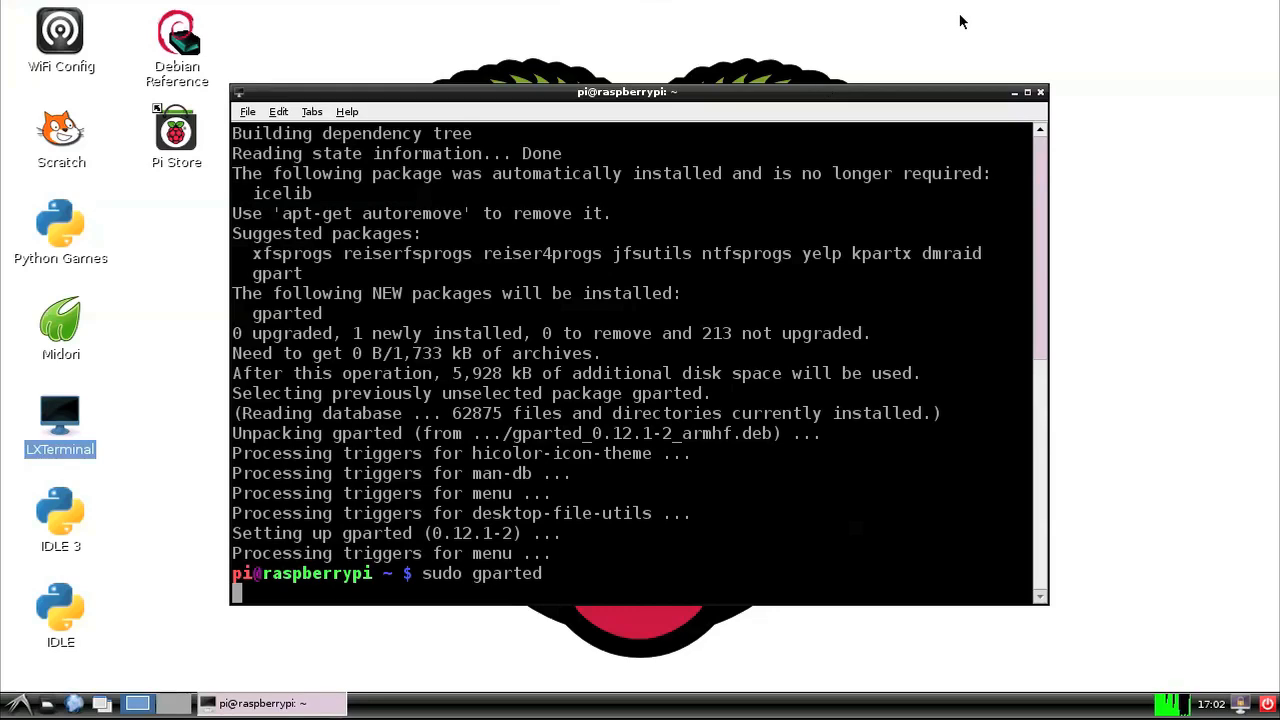
{"action": "key", "text": "Return"}
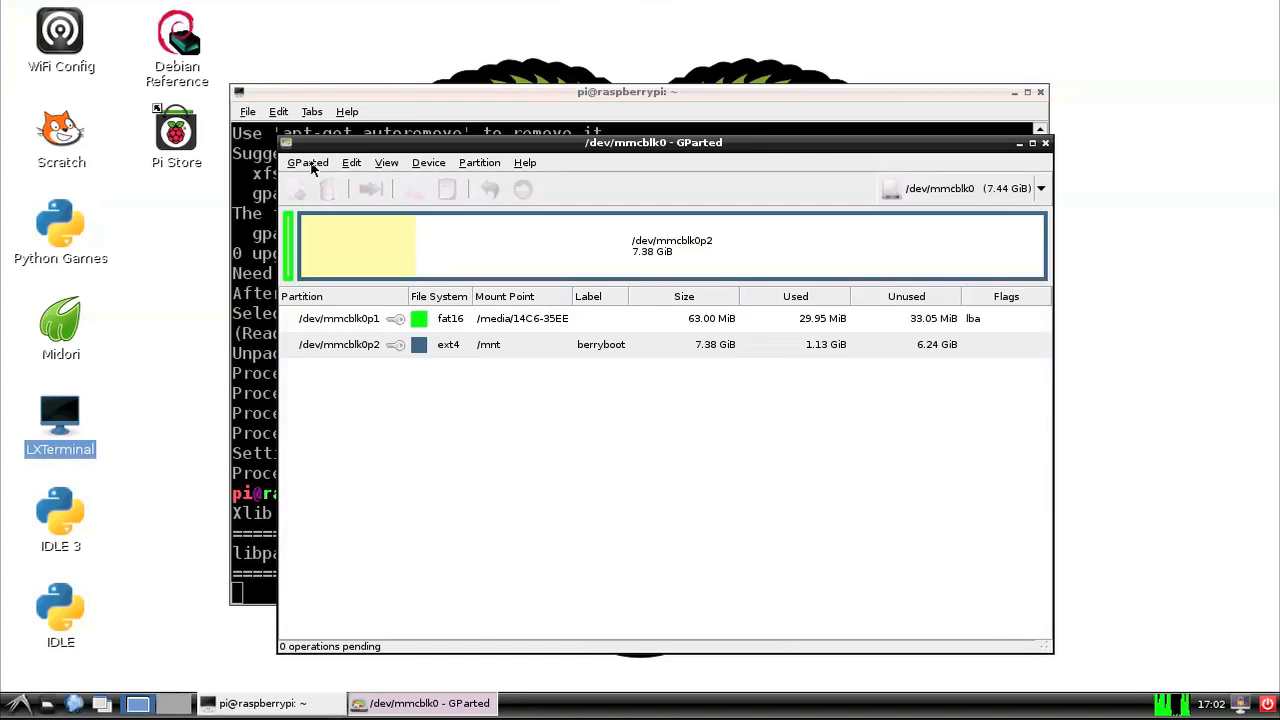
Step: Refresh devices and switch GParted to the USB drive /dev/sda showing its 7.40 GiB fat32 partition
{"action": "left_click", "coordinate": [308, 162]}
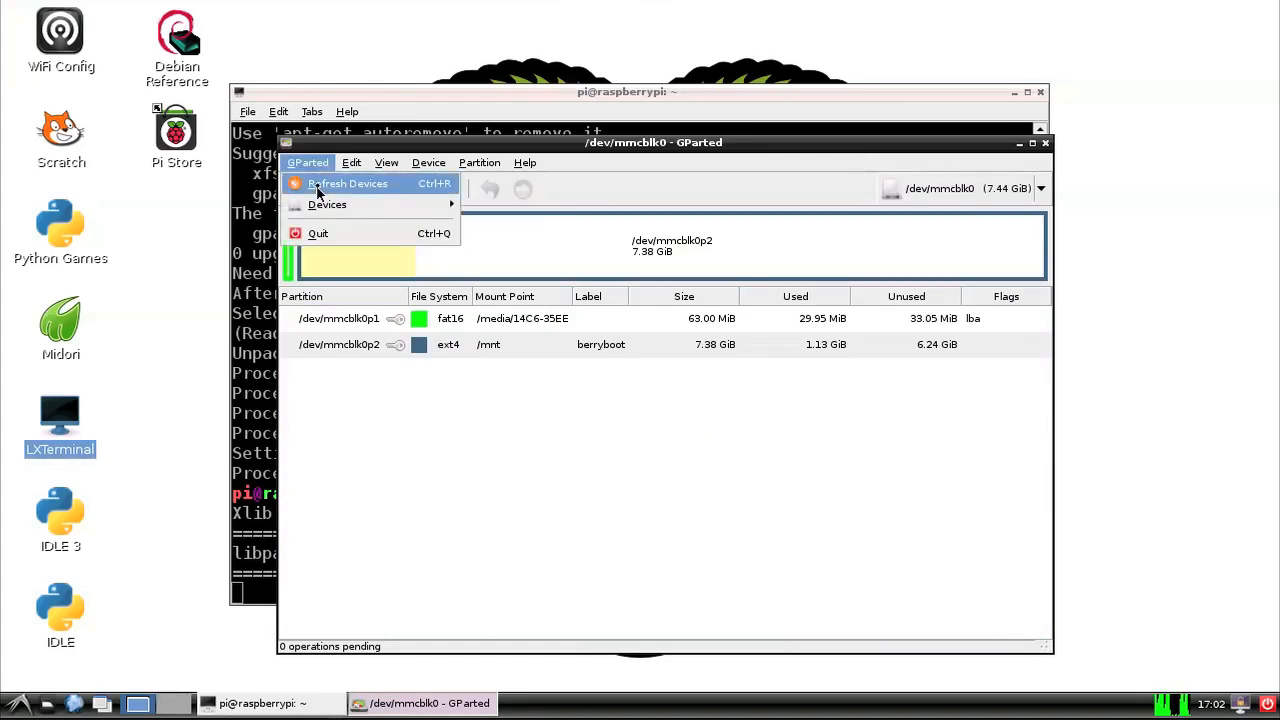
{"action": "left_click", "coordinate": [348, 184]}
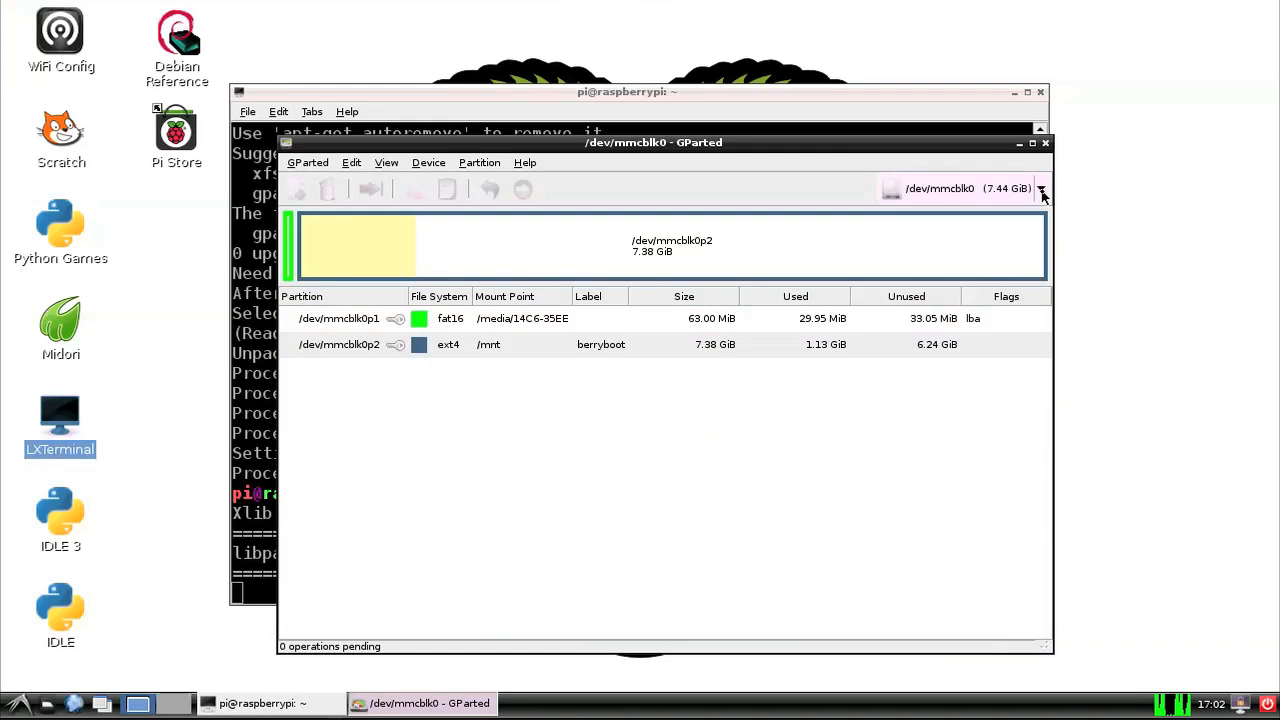
{"action": "left_click", "coordinate": [1042, 188]}
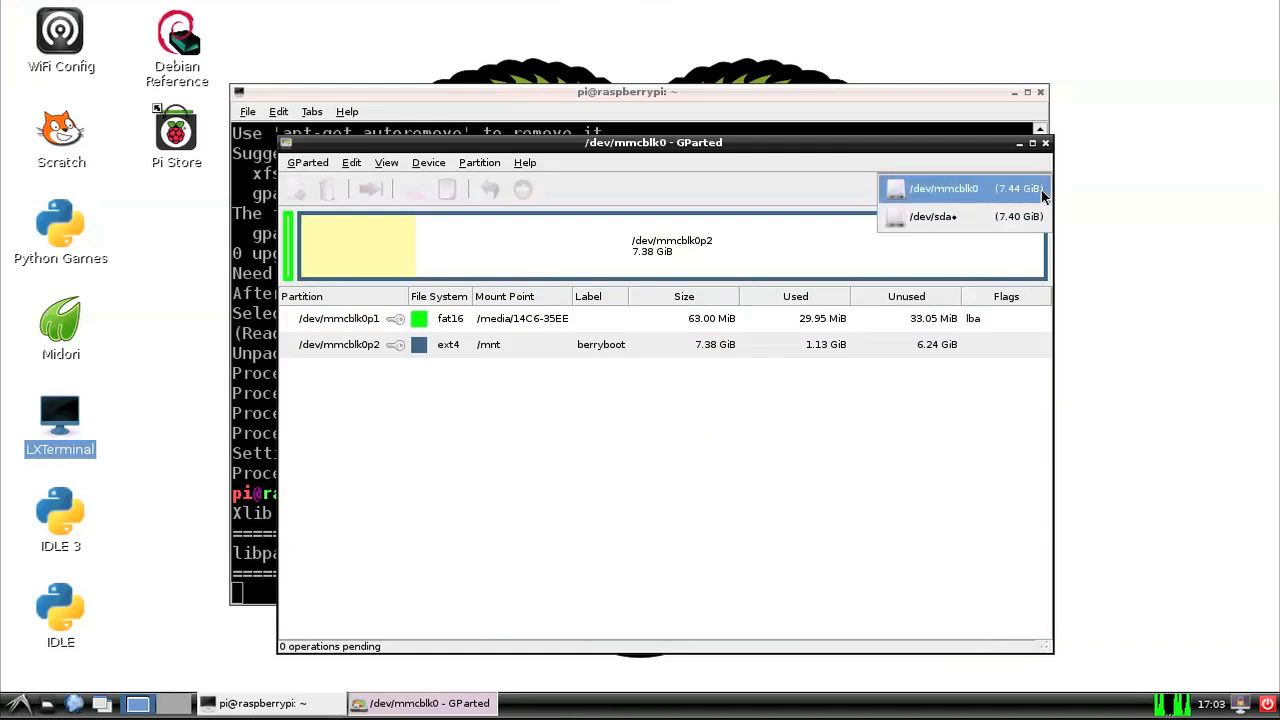
{"action": "left_click", "coordinate": [932, 216]}
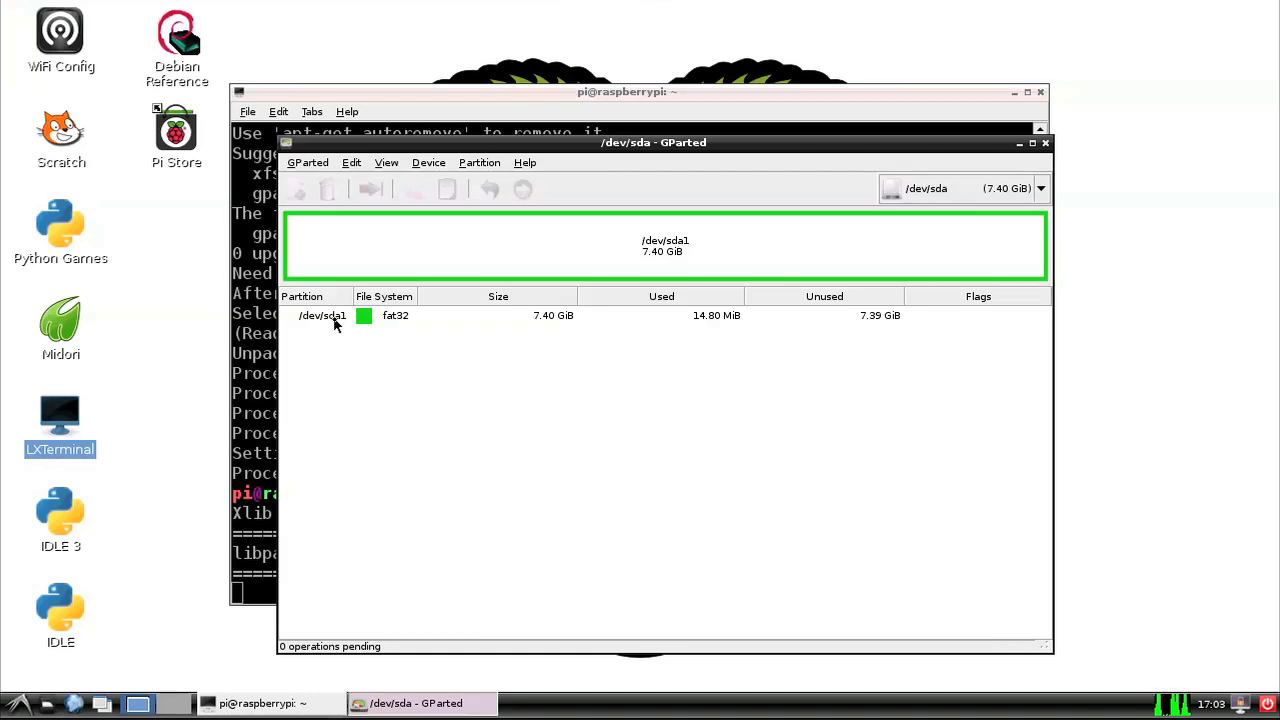
{"action": "left_click", "coordinate": [320, 316]}
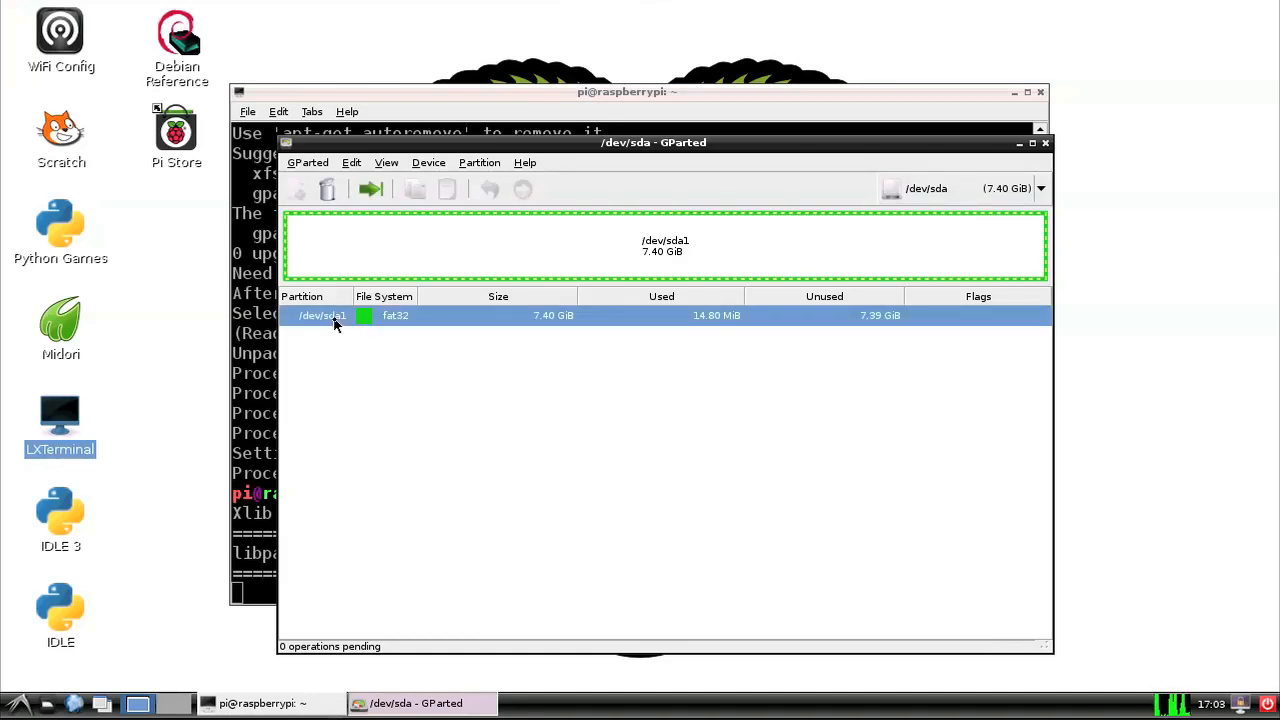
{"action": "right_click", "coordinate": [336, 316]}
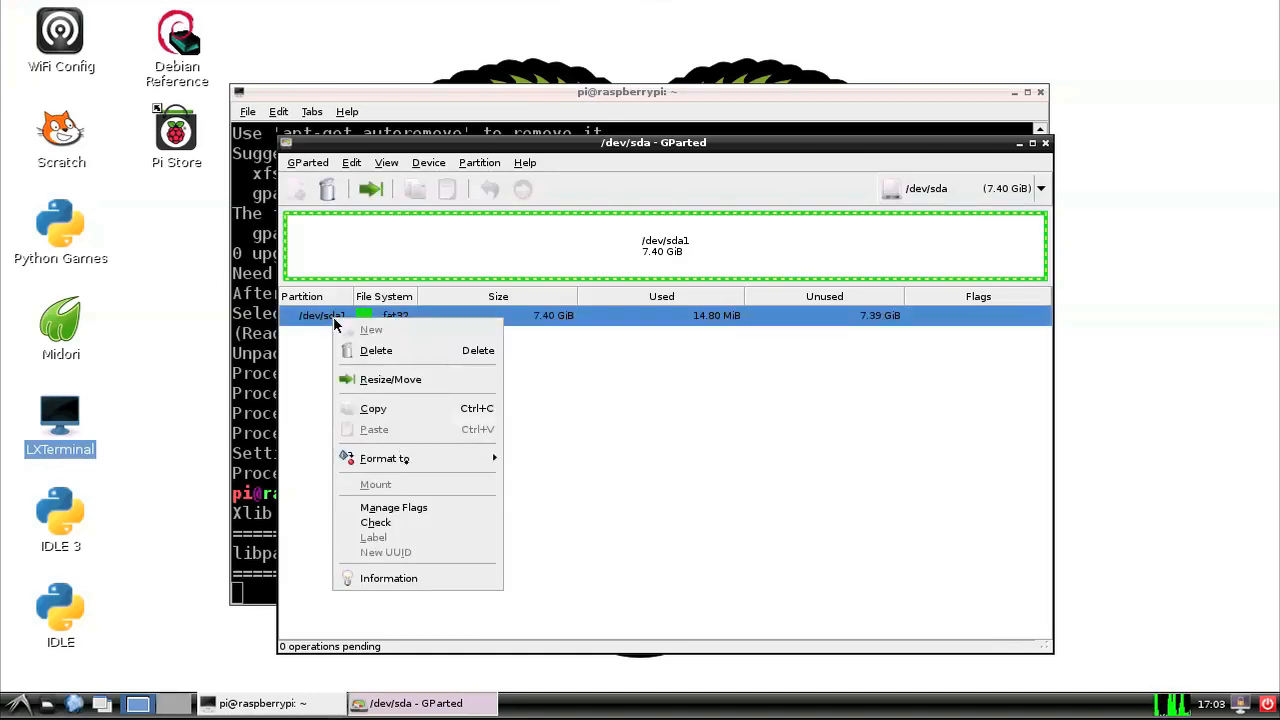
{"action": "mouse_move", "coordinate": [384, 458]}
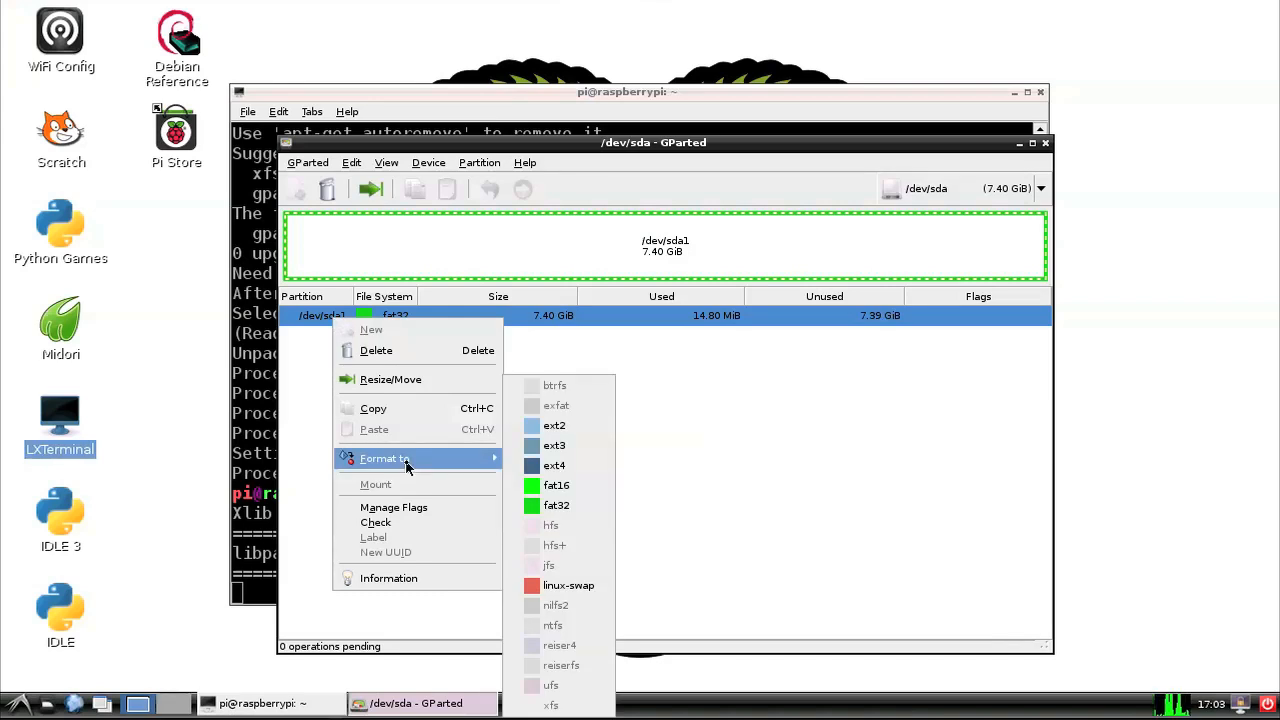
{"action": "mouse_move", "coordinate": [390, 380]}
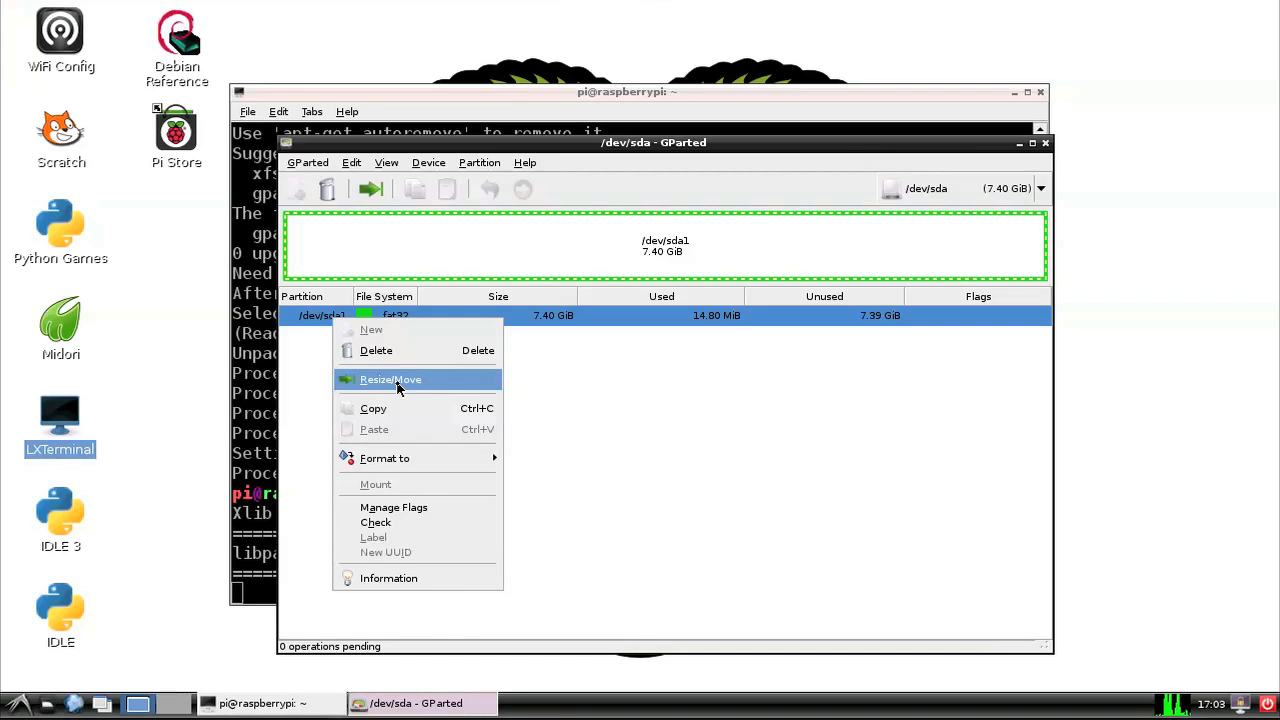
{"action": "mouse_move", "coordinate": [396, 350]}
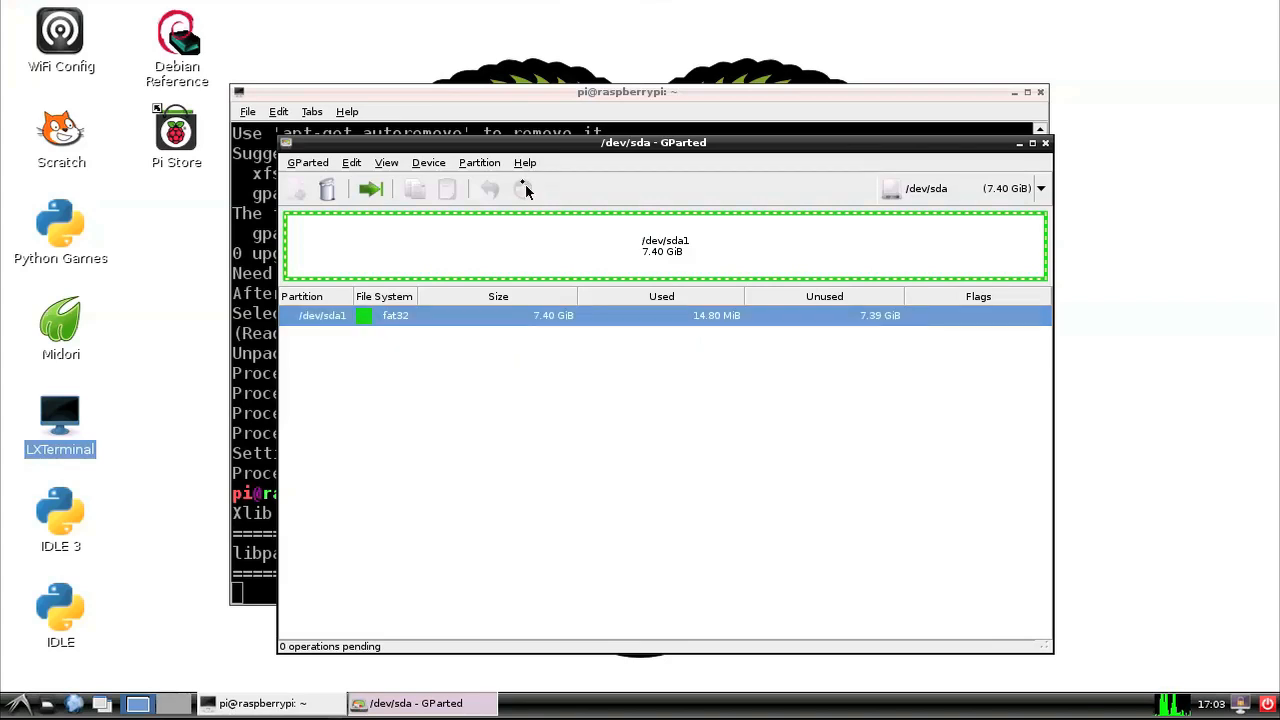
{"action": "mouse_move", "coordinate": [544, 202]}
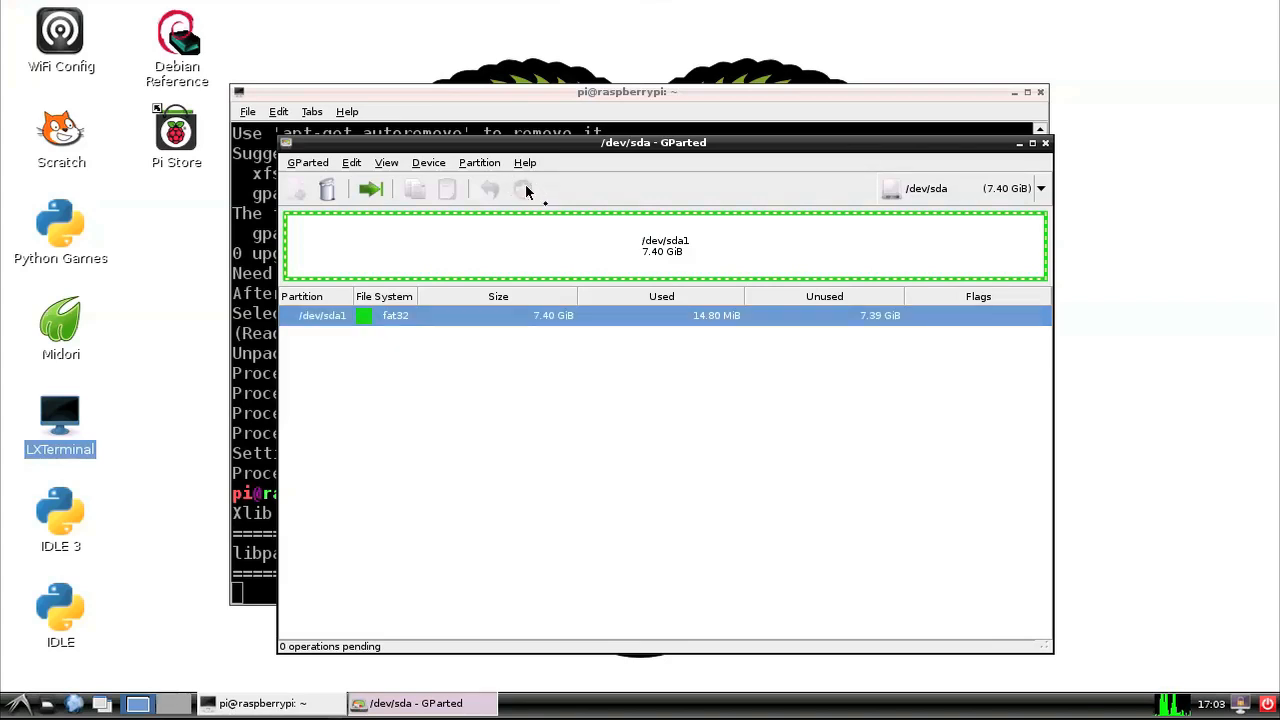
{"action": "mouse_move", "coordinate": [524, 190]}
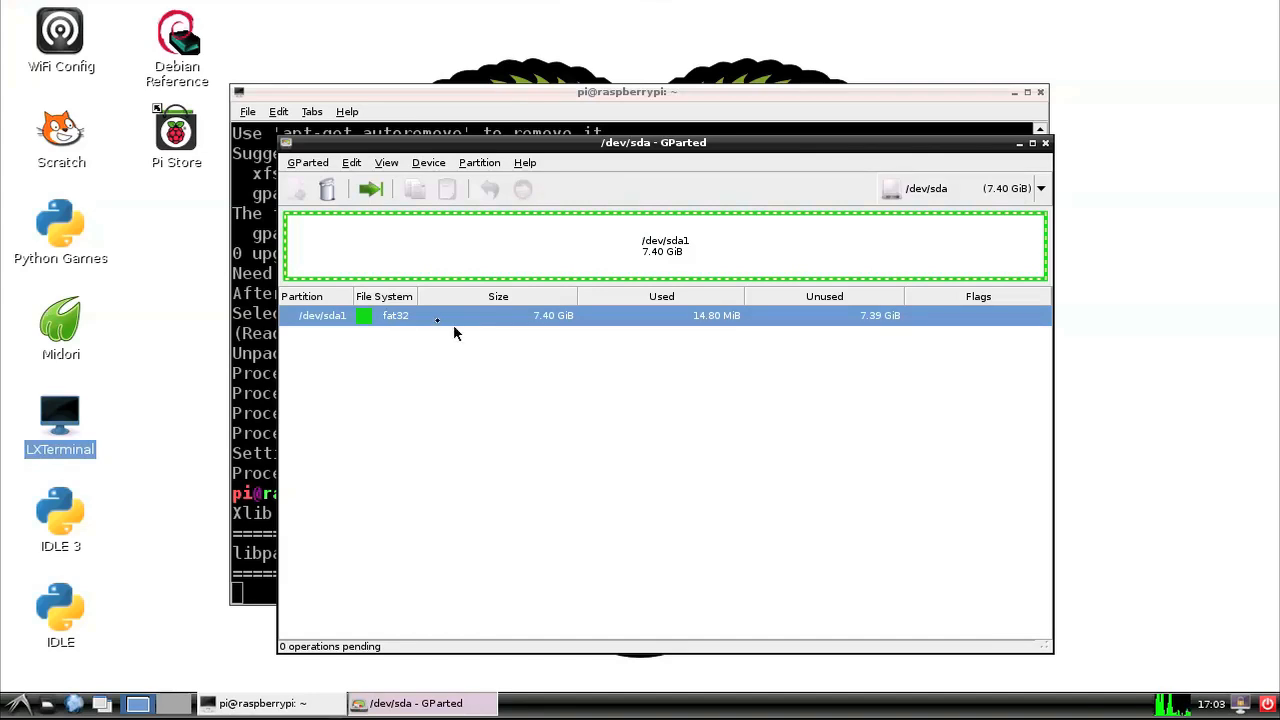
{"action": "right_click", "coordinate": [440, 316]}
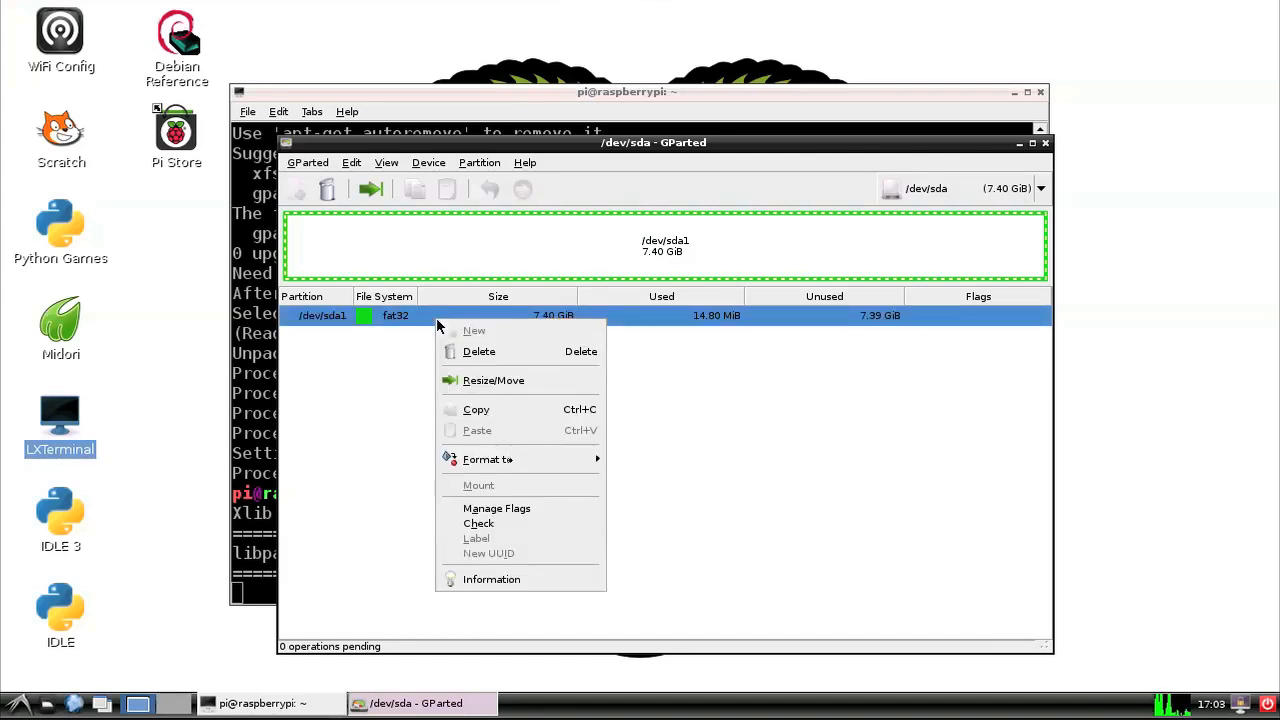